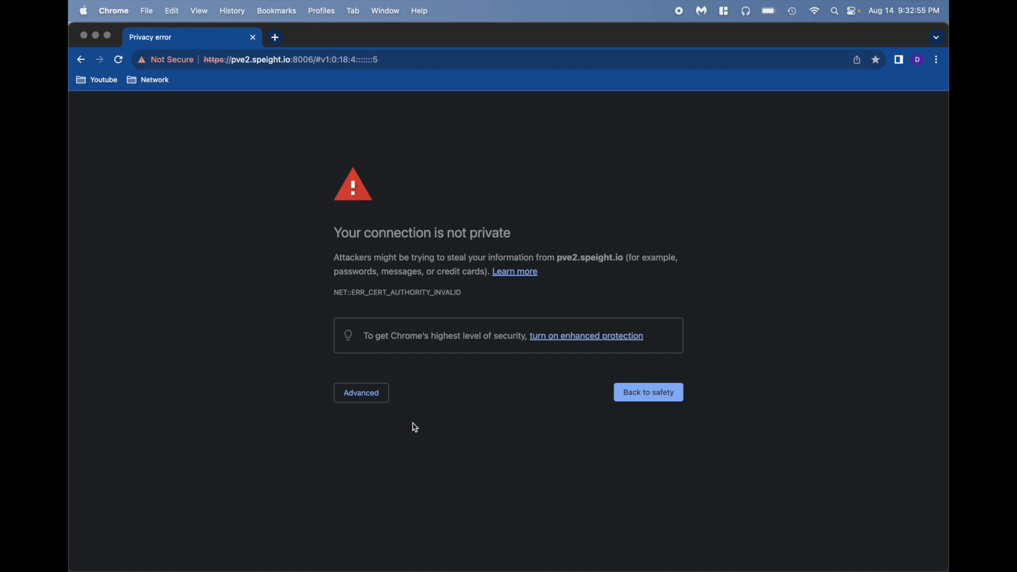
# Bypass Chrome's untrusted-certificate warning for pve2.speight.io through Advanced and proceed anyway
pyautogui.click(360, 392)
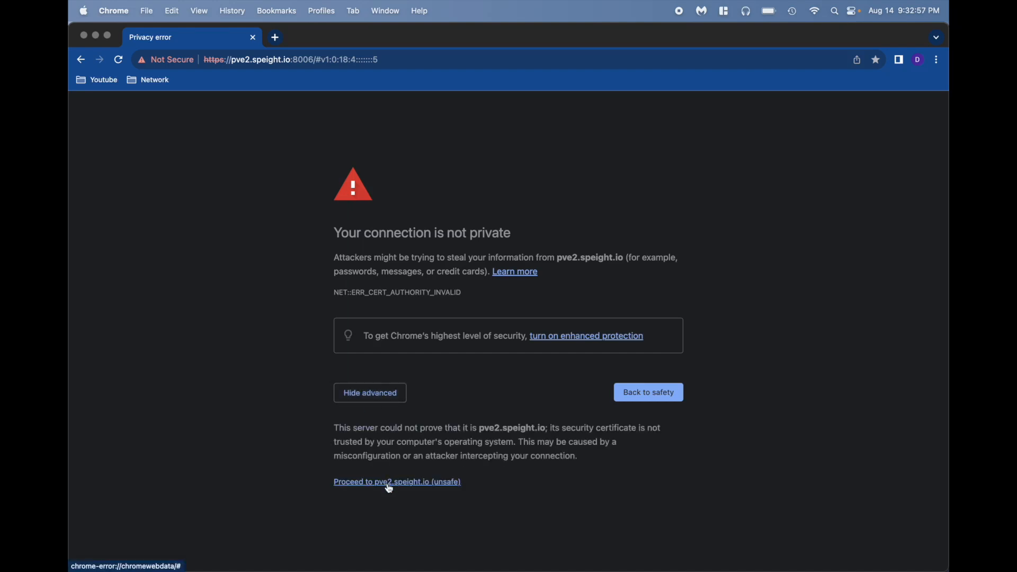
pyautogui.click(397, 481)
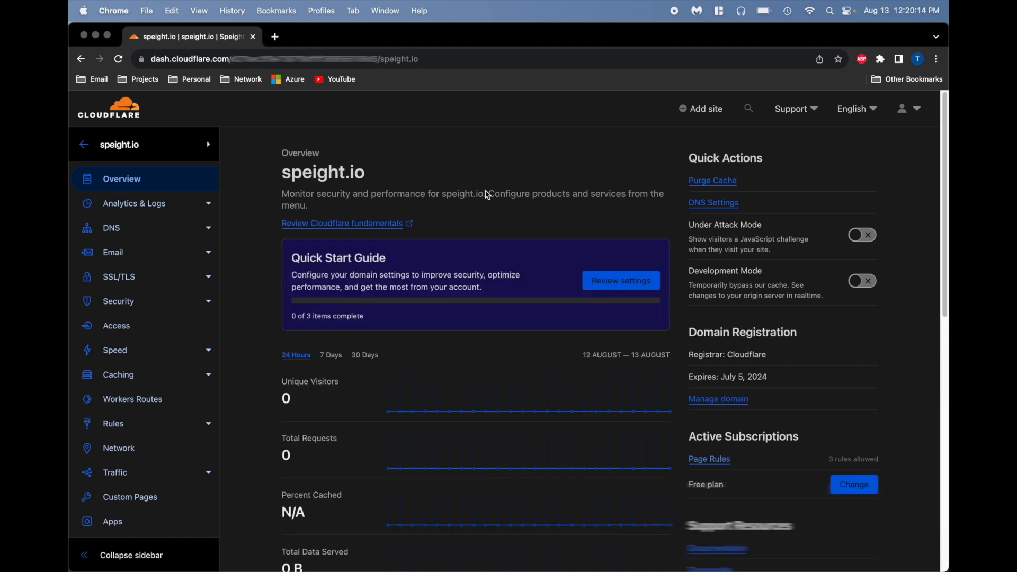
# Go from the speight.io overview to the user API tokens page and start a new token
pyautogui.scroll(-3)
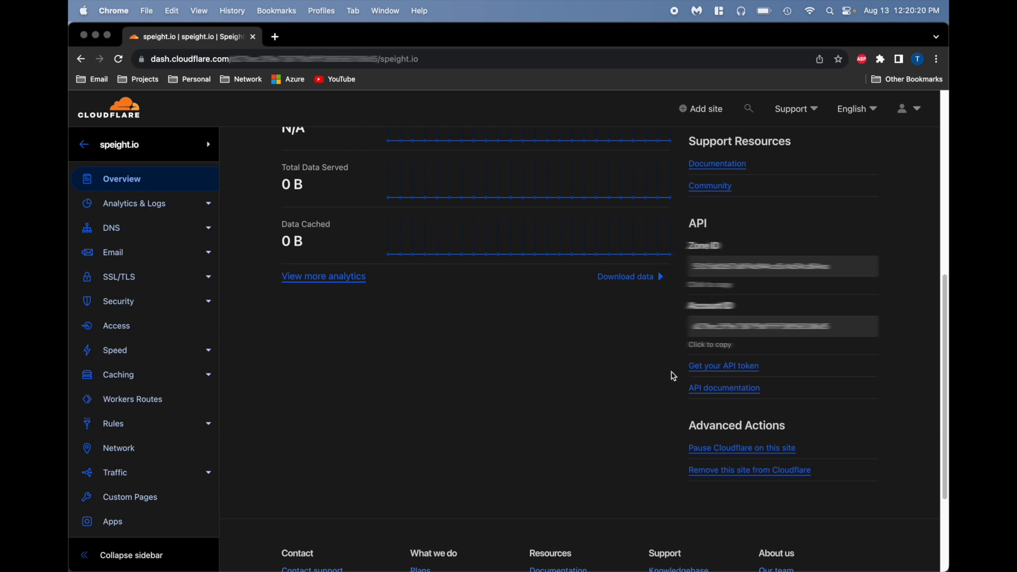
pyautogui.moveTo(690, 372)
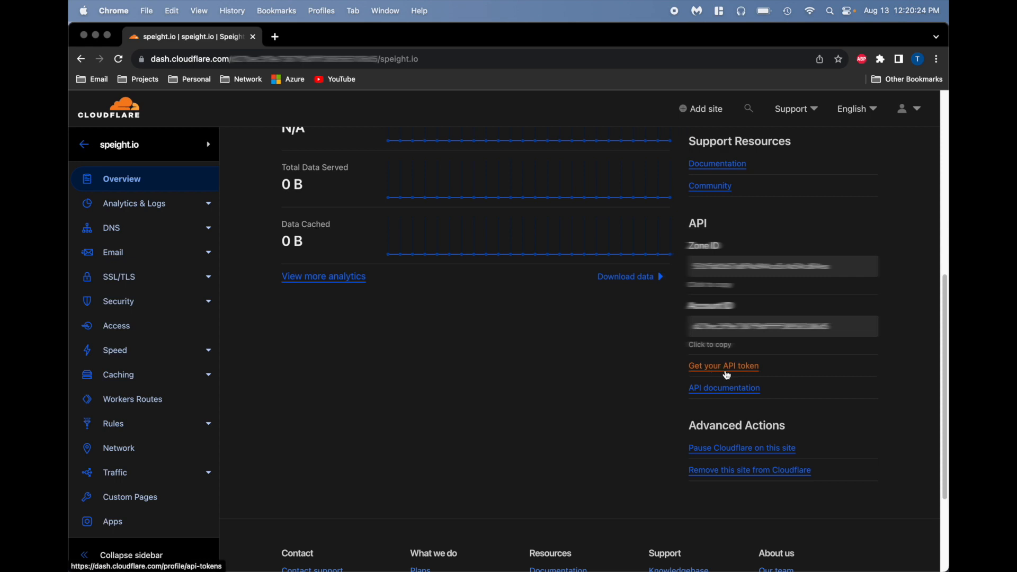
pyautogui.click(723, 367)
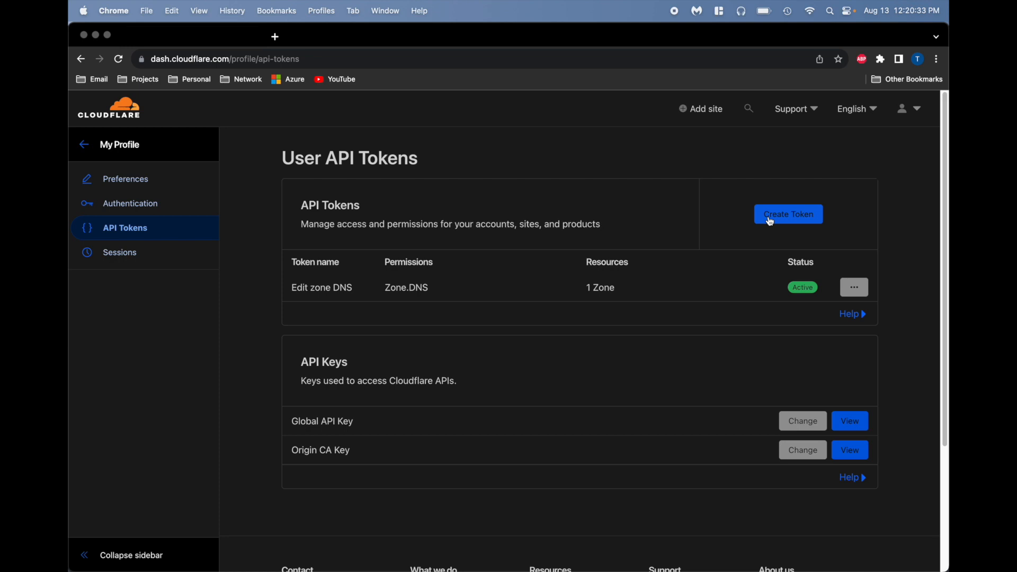
pyautogui.click(787, 214)
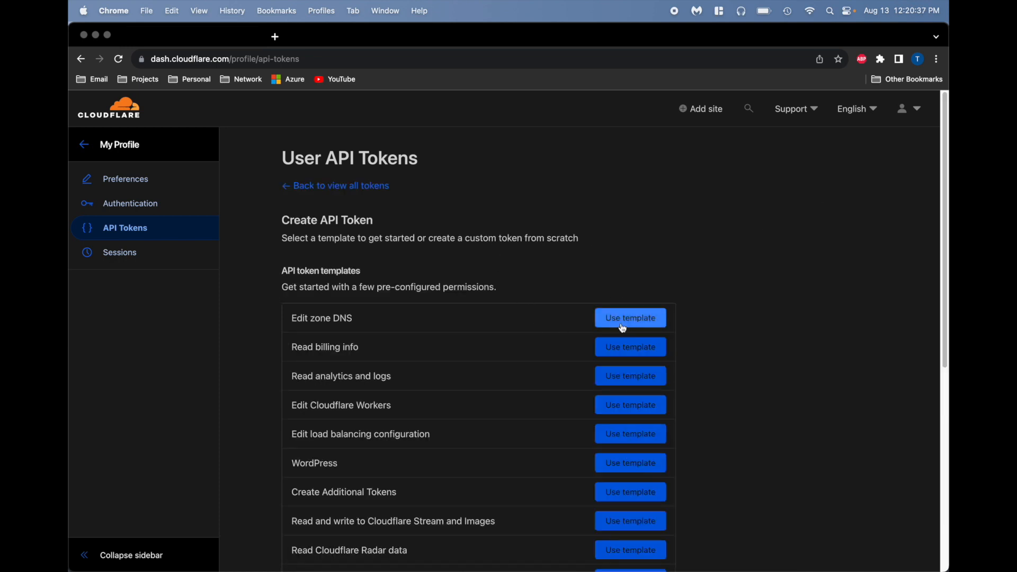
# Use the Edit zone DNS template, name the token 'proxmox mydomain.com zone DNS', limit it to speight.io
pyautogui.click(629, 317)
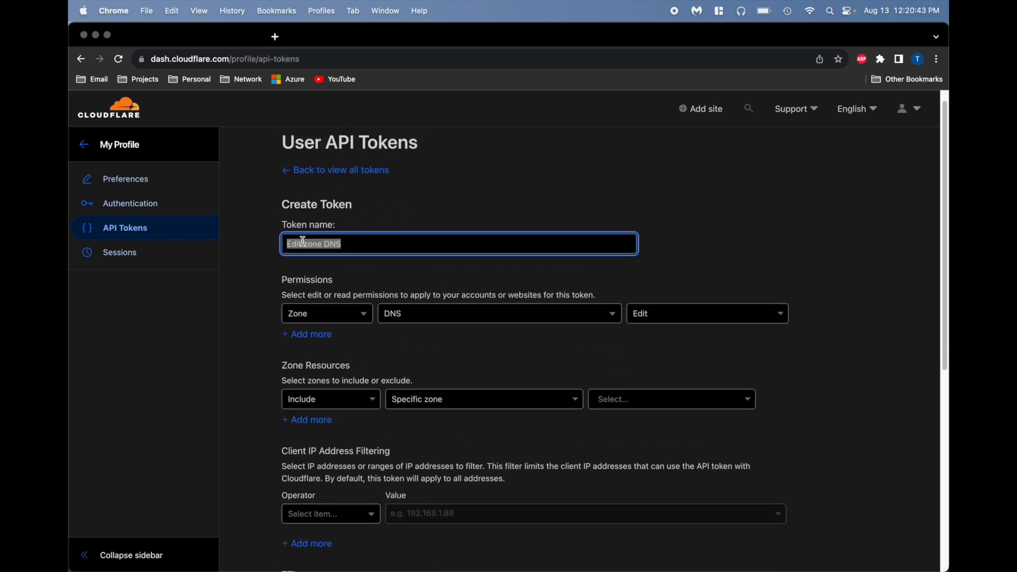
pyautogui.write('proxmox mydomain.com')
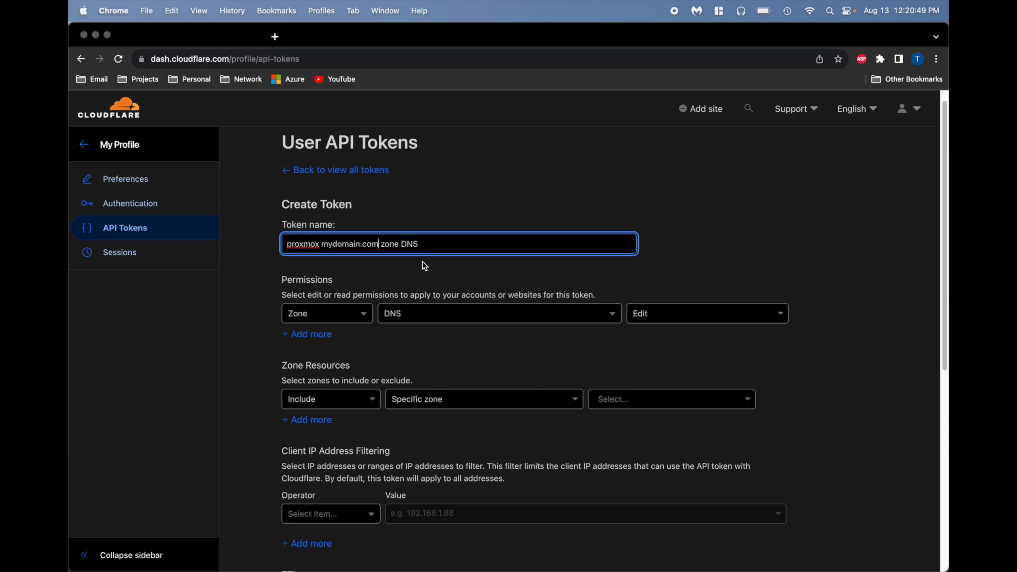
pyautogui.scroll(-3)
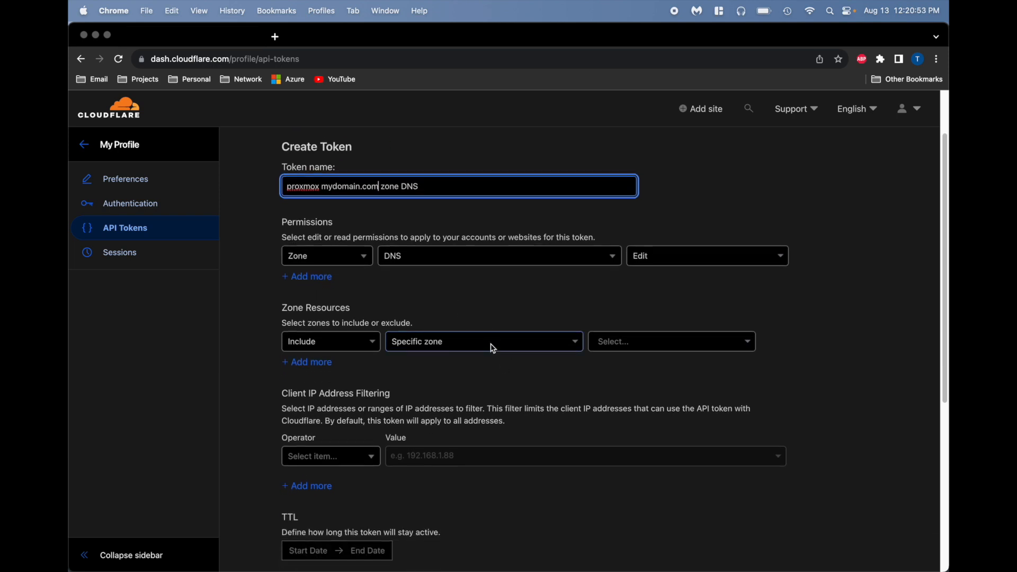
pyautogui.moveTo(489, 368)
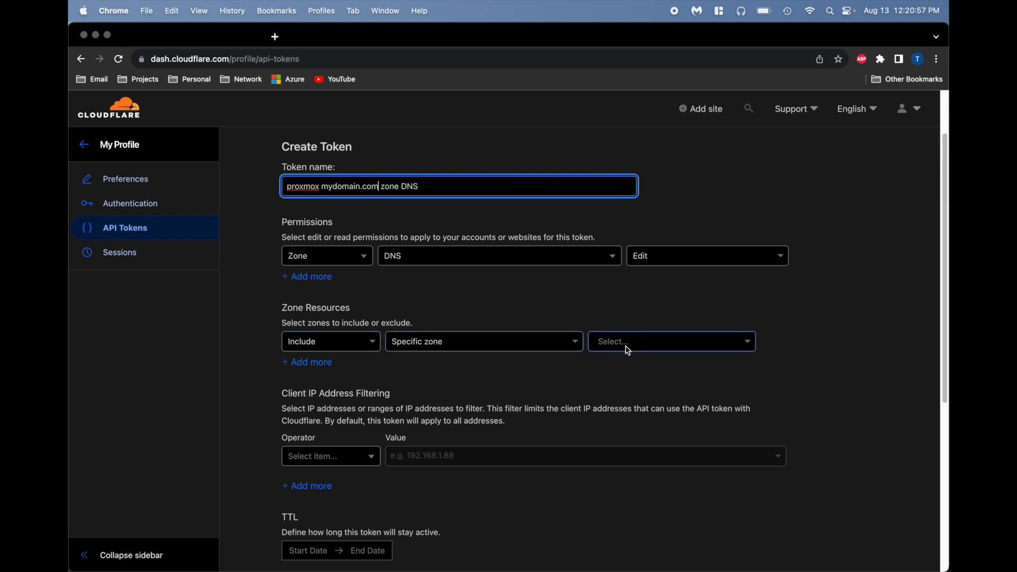
pyautogui.click(671, 341)
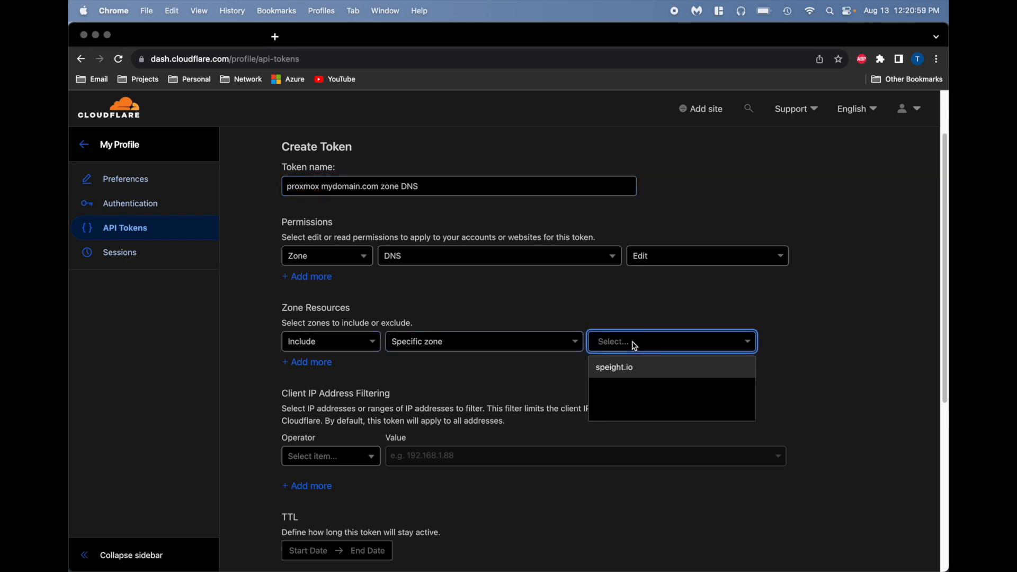
pyautogui.click(613, 367)
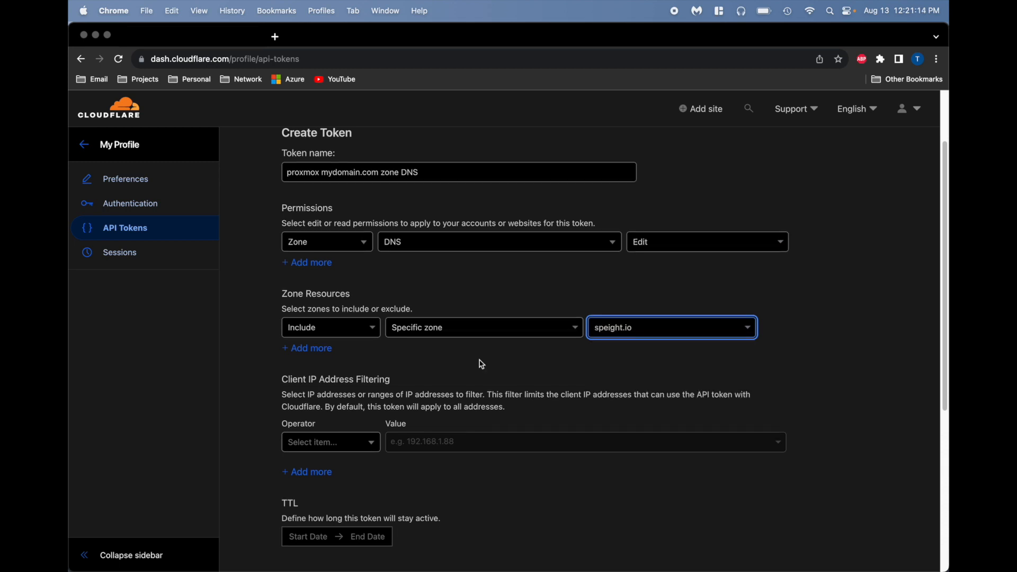
# Review the token summary and create the DNS-edit API token
pyautogui.scroll(-3)
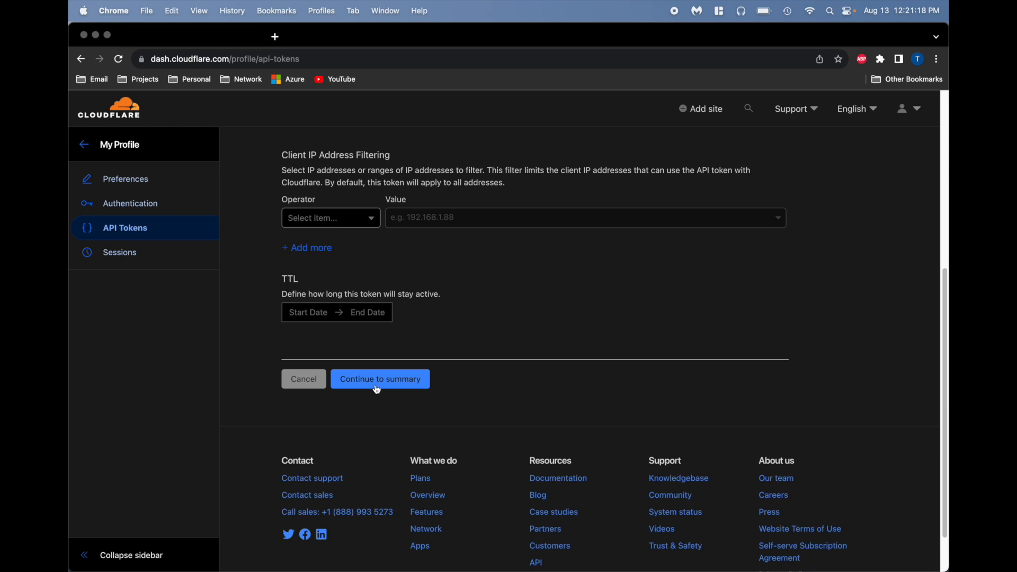
pyautogui.click(380, 378)
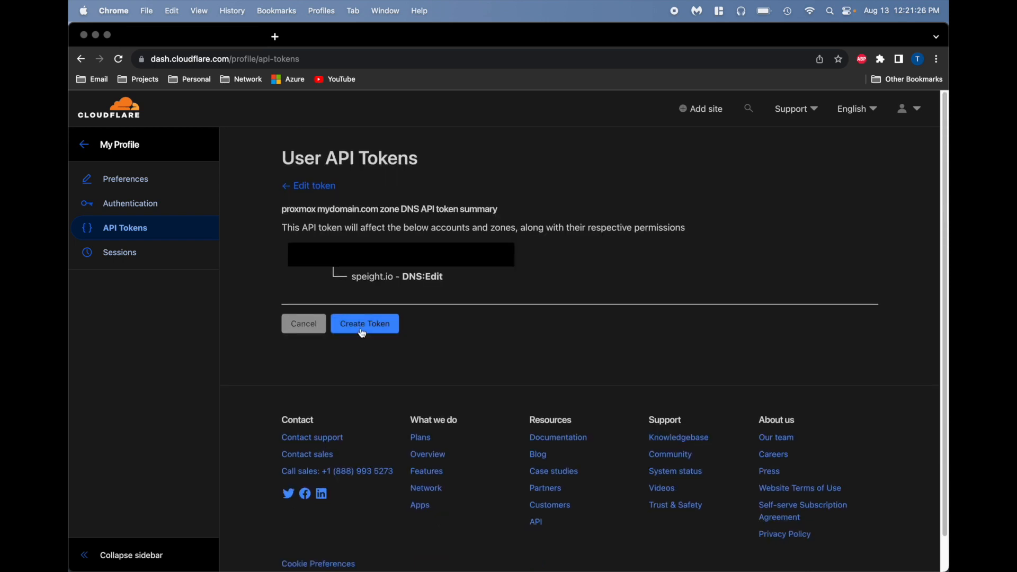
pyautogui.click(364, 324)
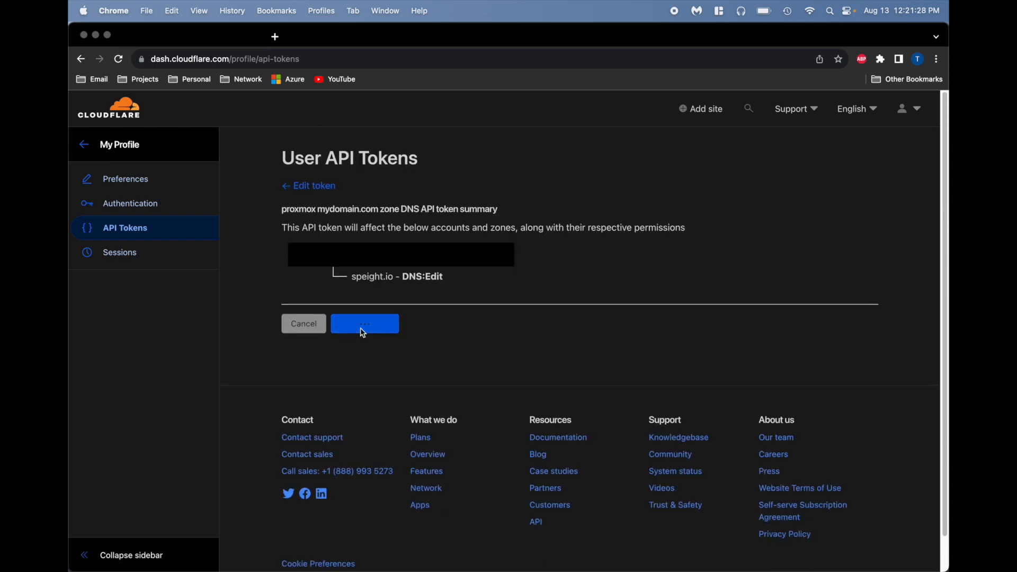
pyautogui.click(365, 323)
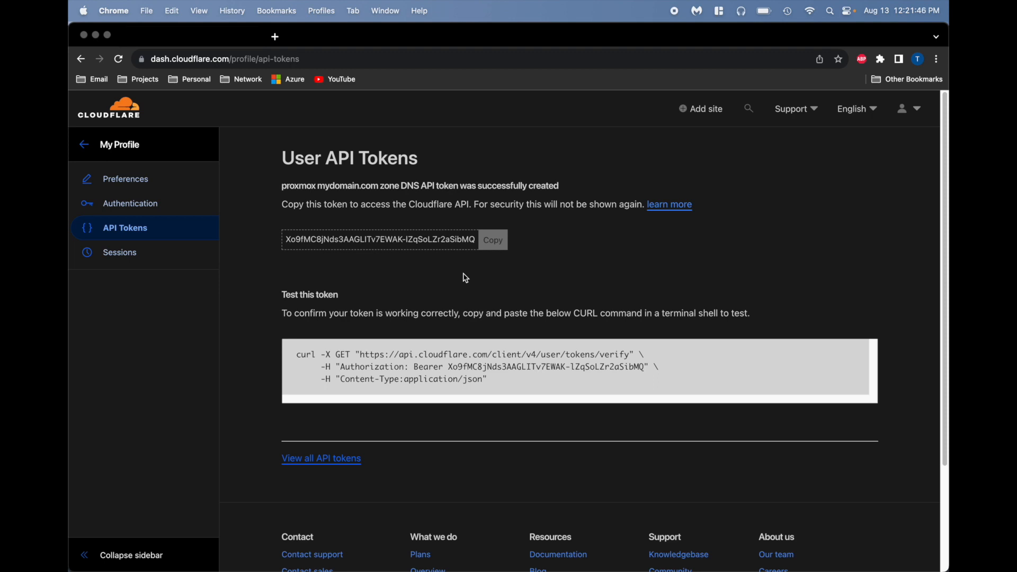
pyautogui.moveTo(616, 156)
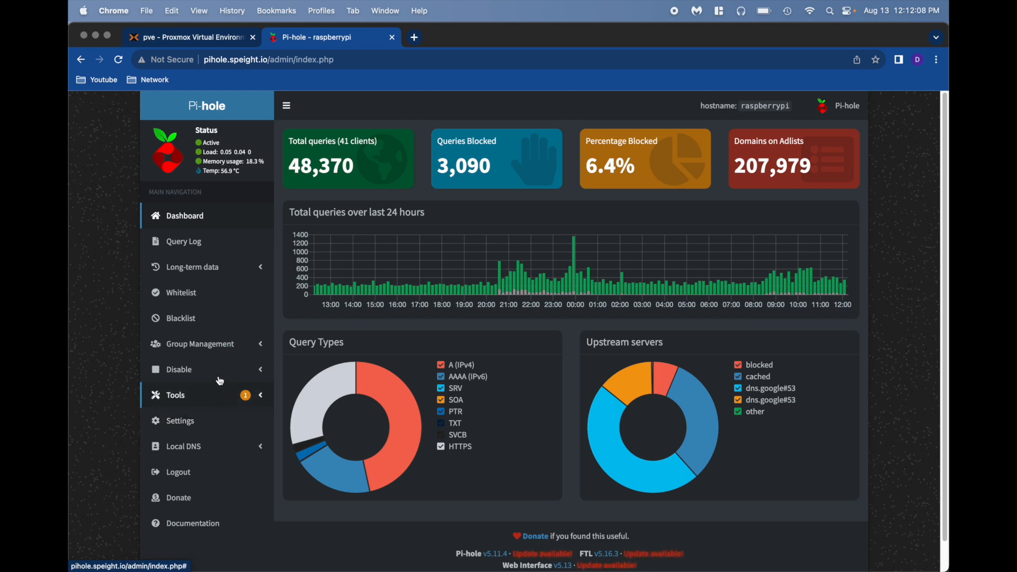
# Open Pi-hole's Local DNS Records and browse entries like pve2.speight.io at 192.168.1.30
pyautogui.click(183, 446)
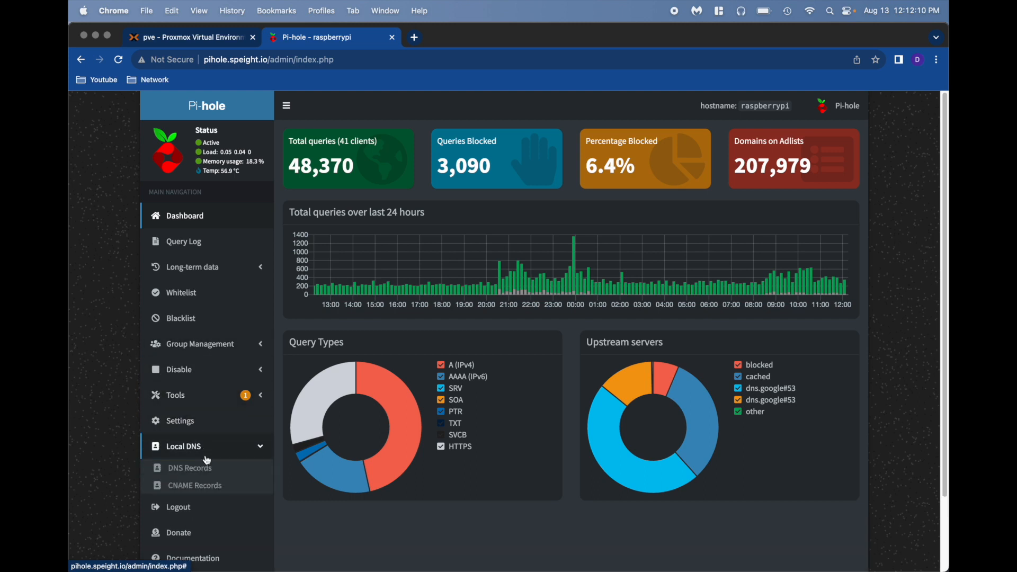
pyautogui.click(190, 468)
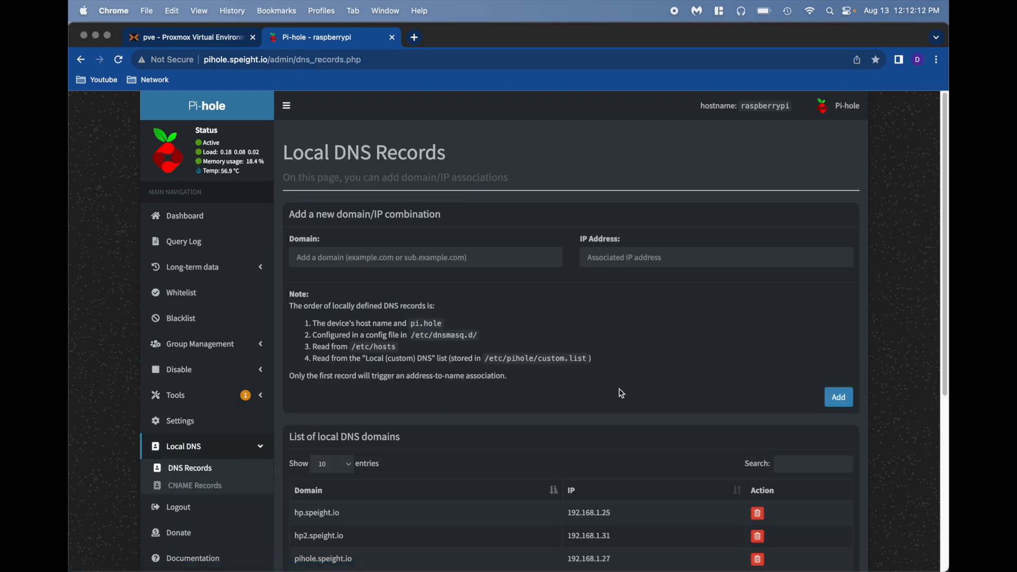
pyautogui.scroll(-3)
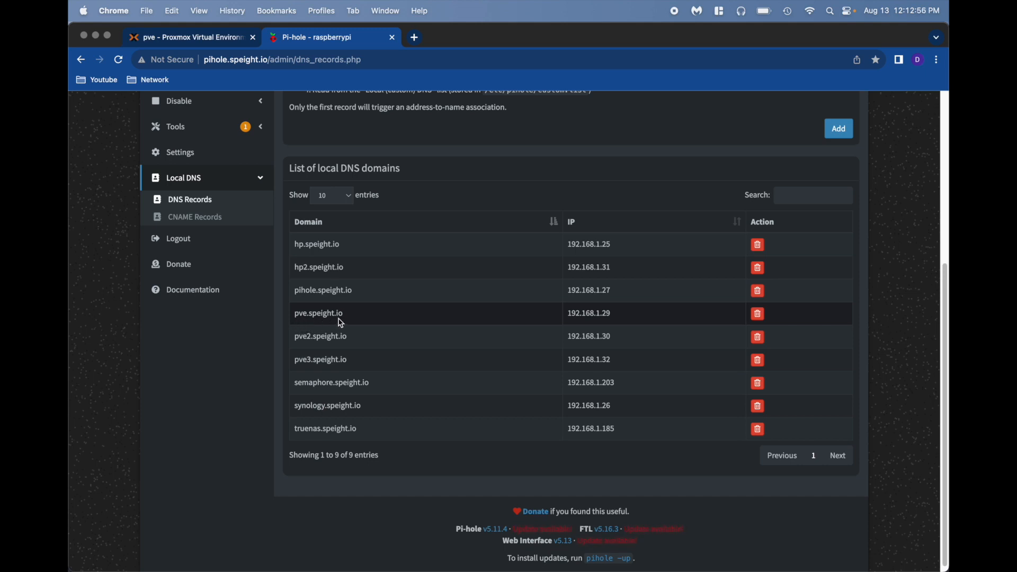
pyautogui.moveTo(635, 320)
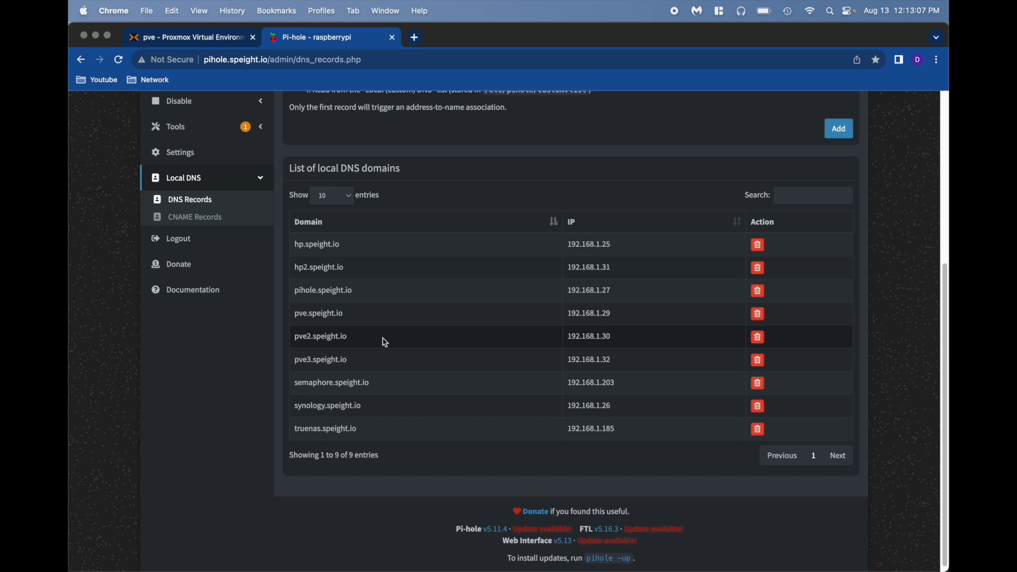
pyautogui.scroll(3)
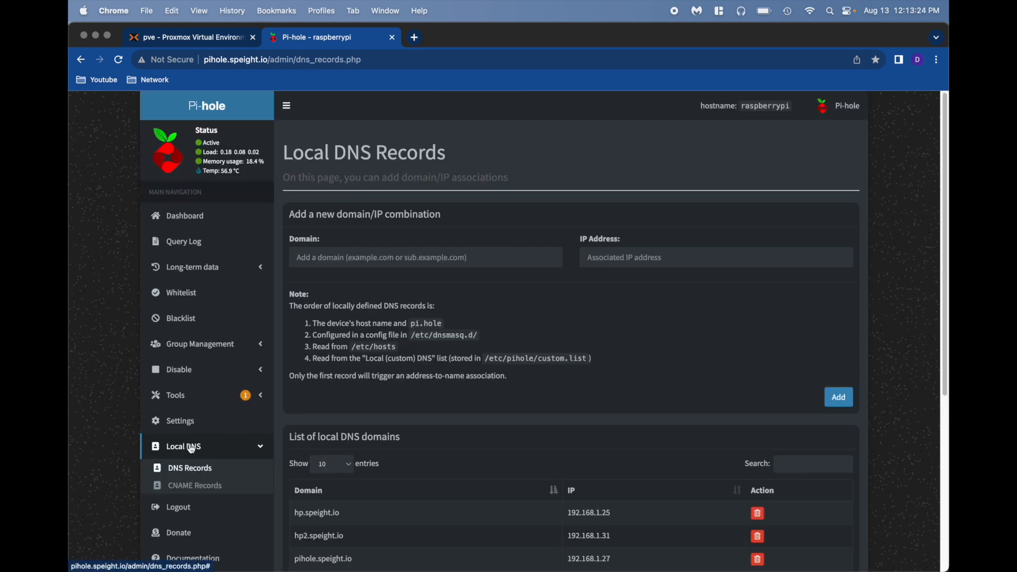
# Enter proxmox.yourpublicdomainname.io as the new local DNS domain
pyautogui.click(425, 257)
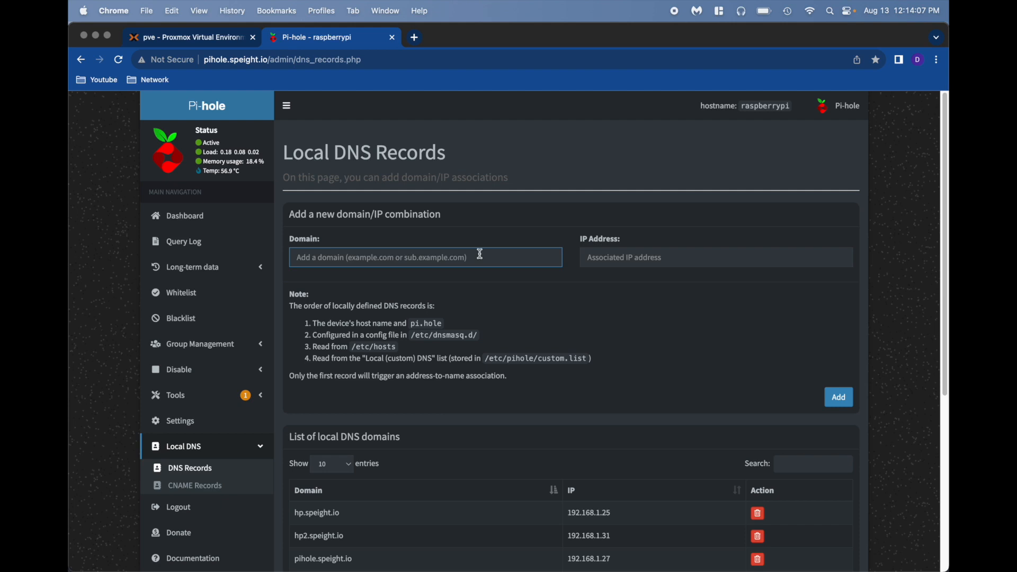
pyautogui.write('proxmox')
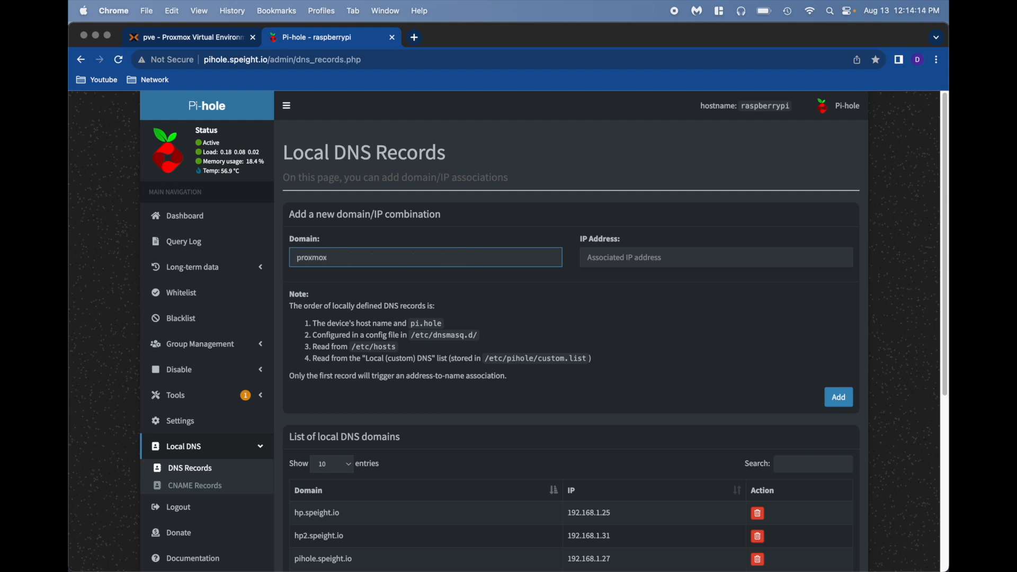
pyautogui.write('.yourpublicdomai')
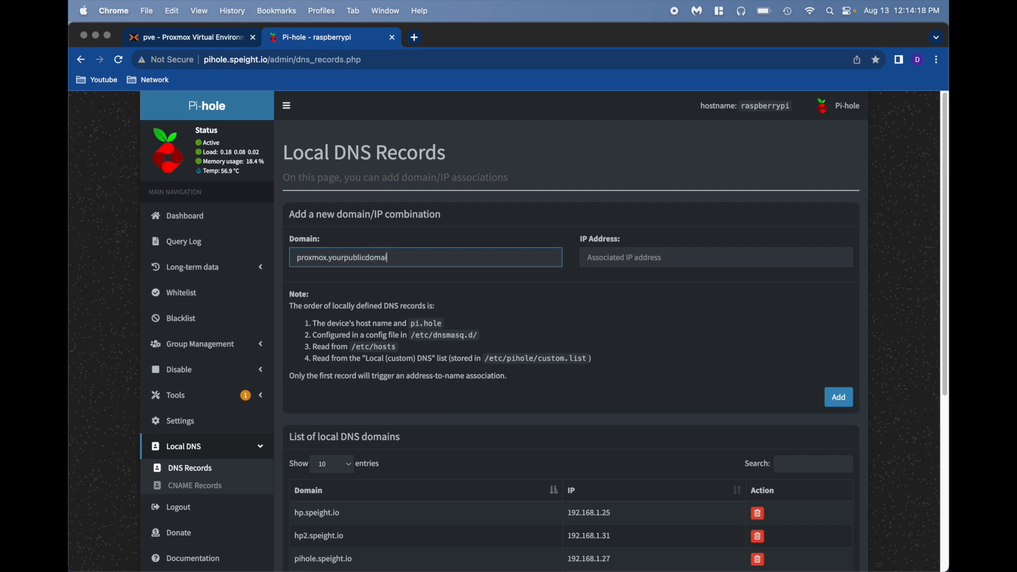
pyautogui.write('nname.com')
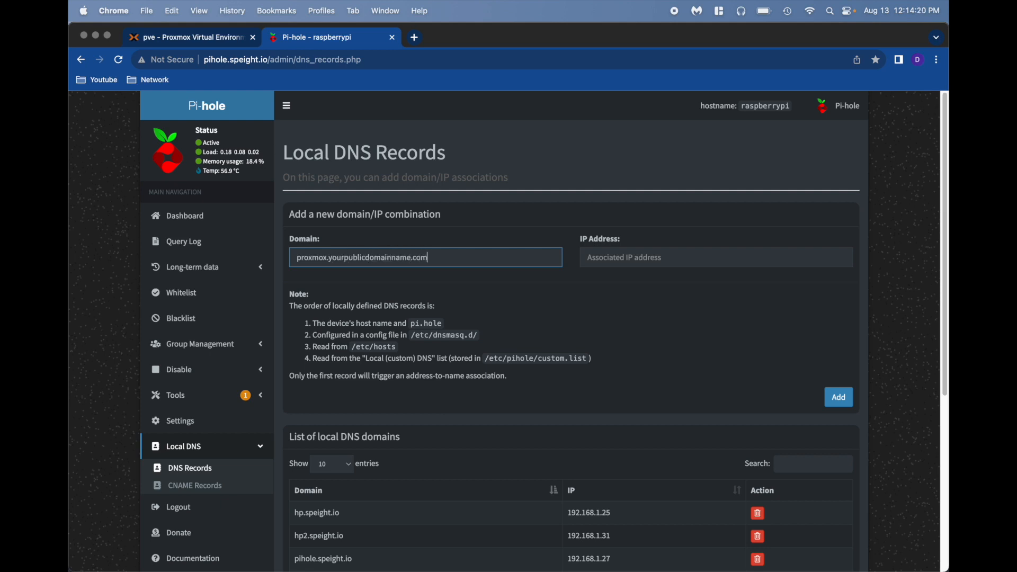
pyautogui.press('Backspace')
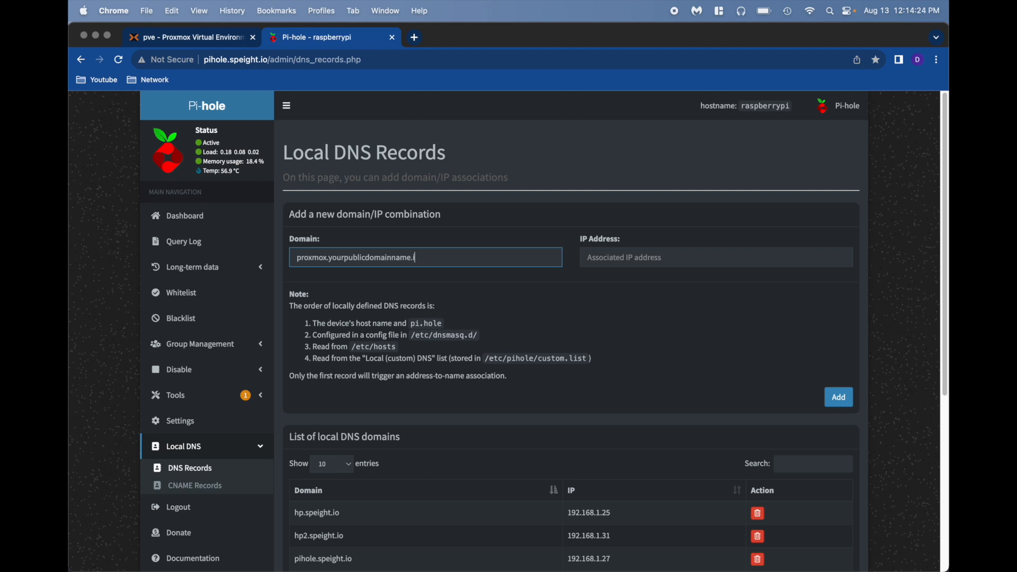
pyautogui.write('o')
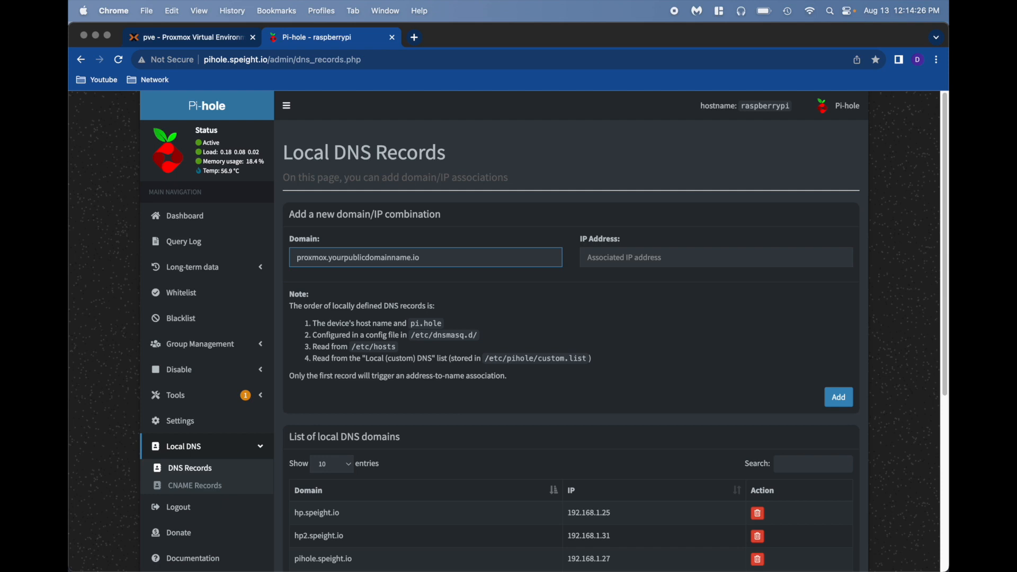
# Point the record at IP 192.168.1.25 and add it
pyautogui.click(717, 257)
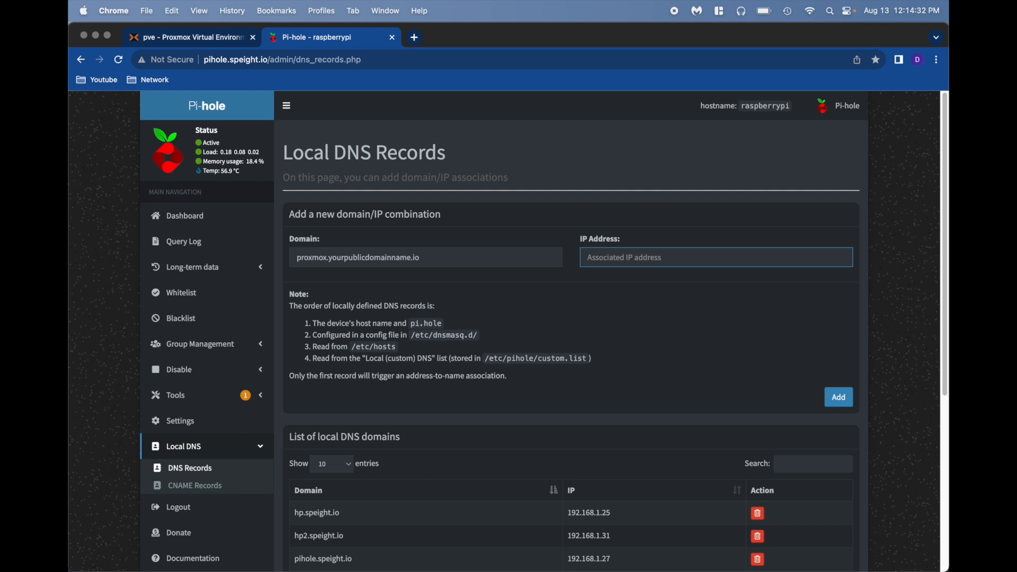
pyautogui.write('10.0.0.2')
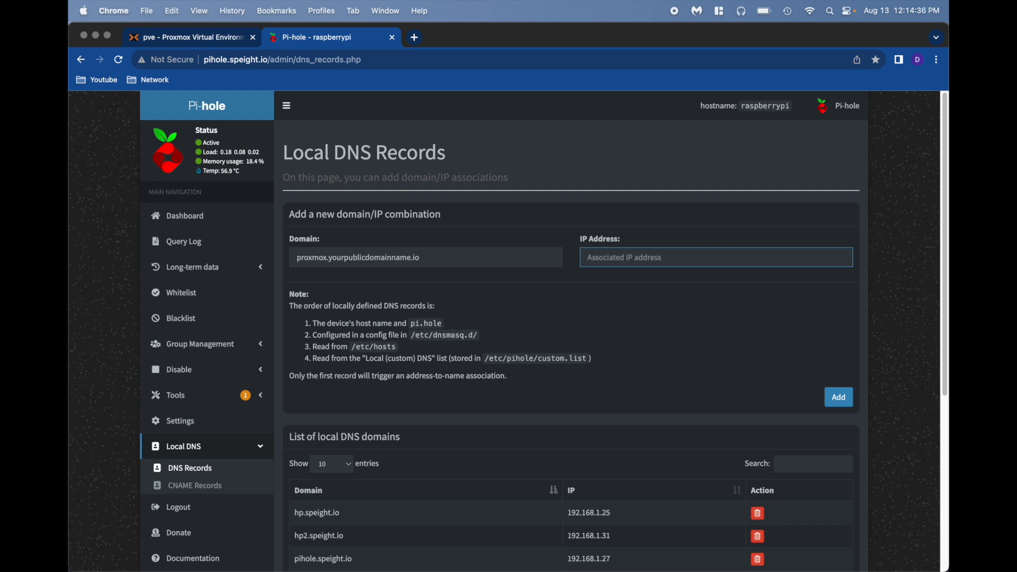
pyautogui.write('192.168.1.')
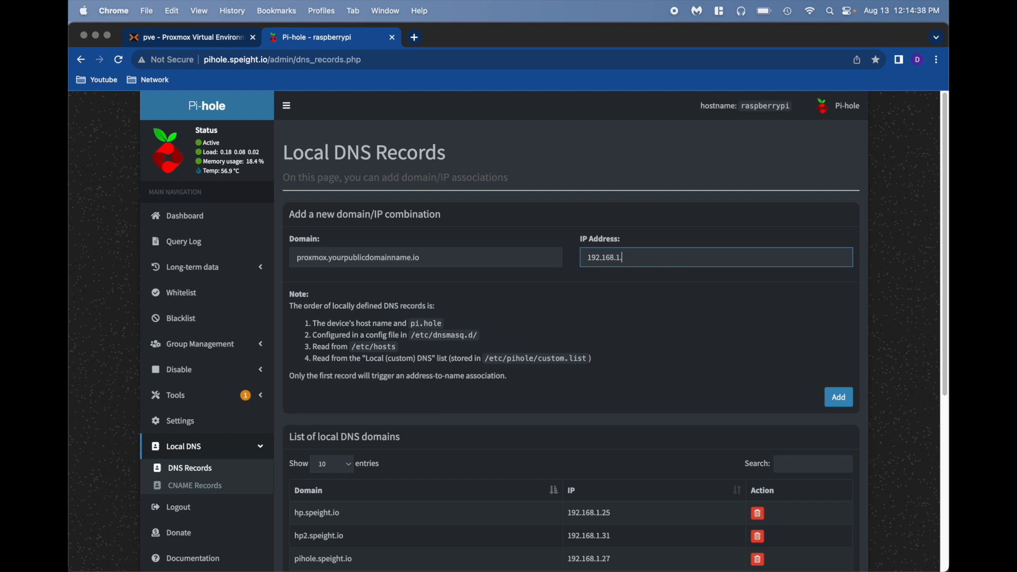
pyautogui.write('25')
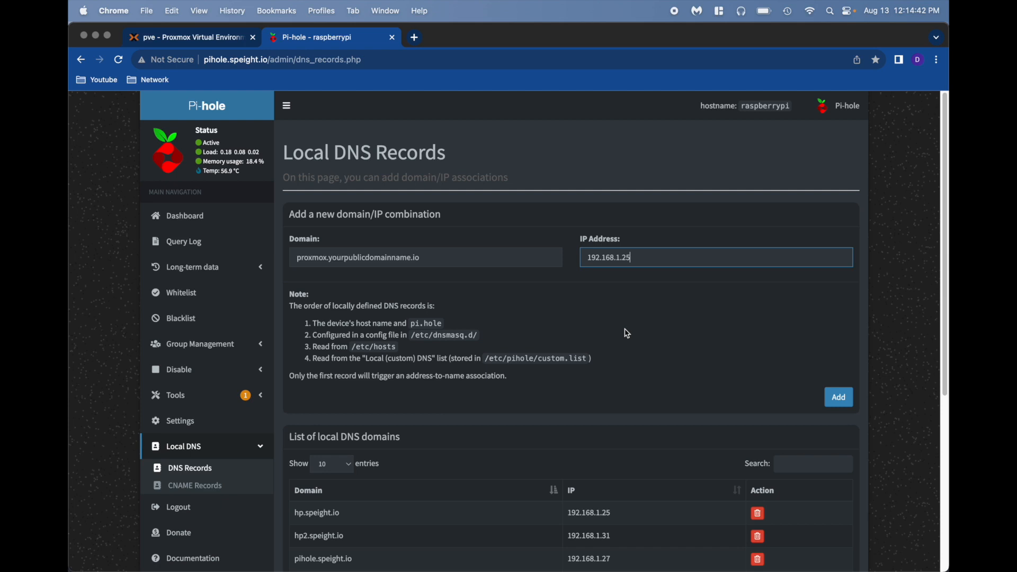
pyautogui.click(838, 397)
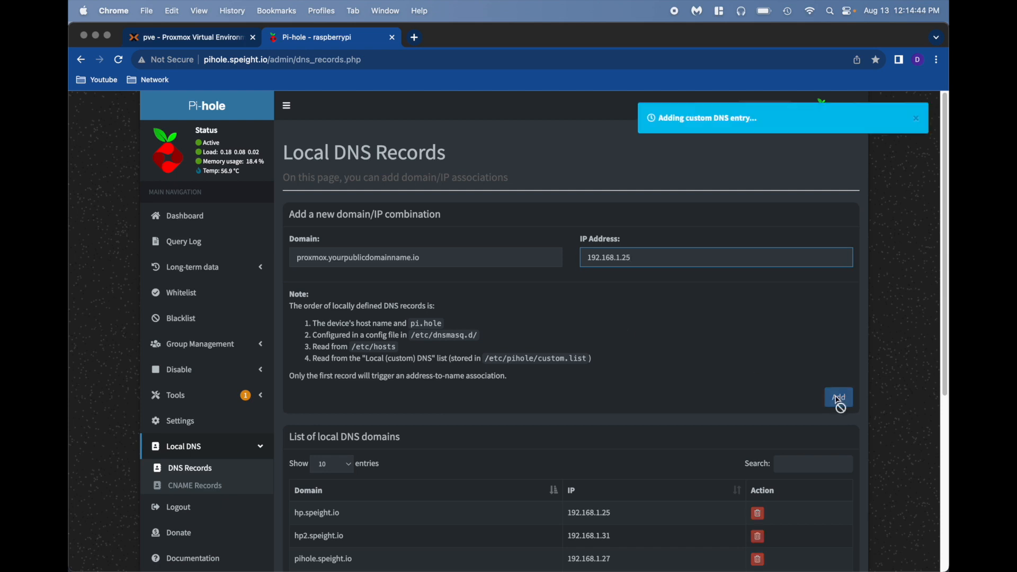
# Check the records list, then switch to pve2's Proxmox VE datacenter summary
pyautogui.scroll(-3)
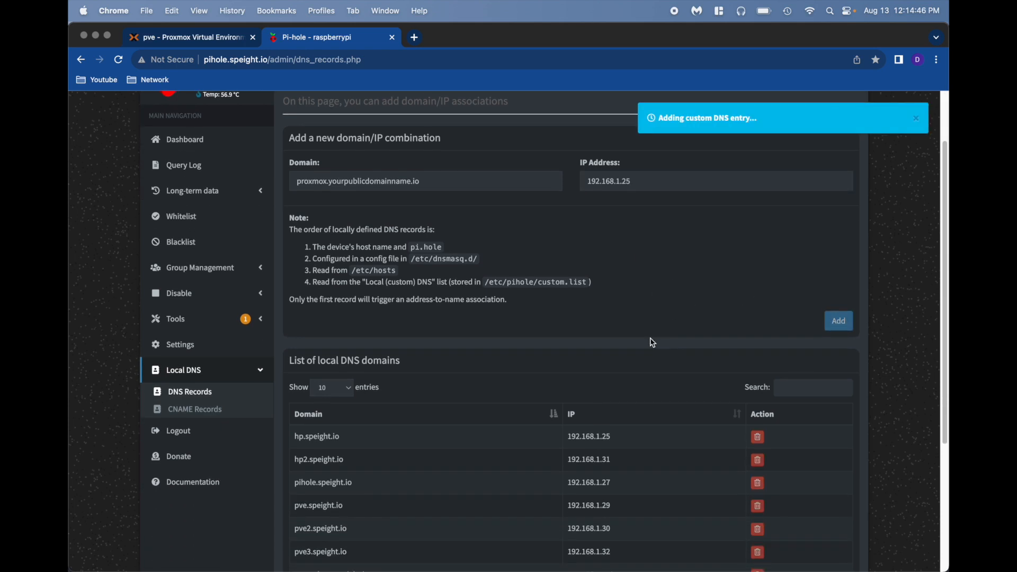
pyautogui.click(837, 321)
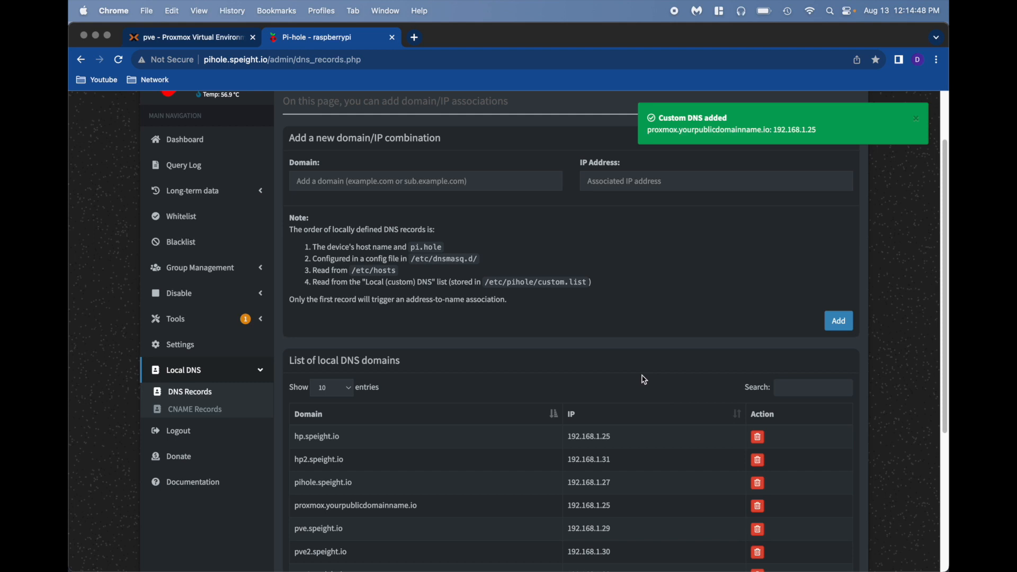
pyautogui.scroll(3)
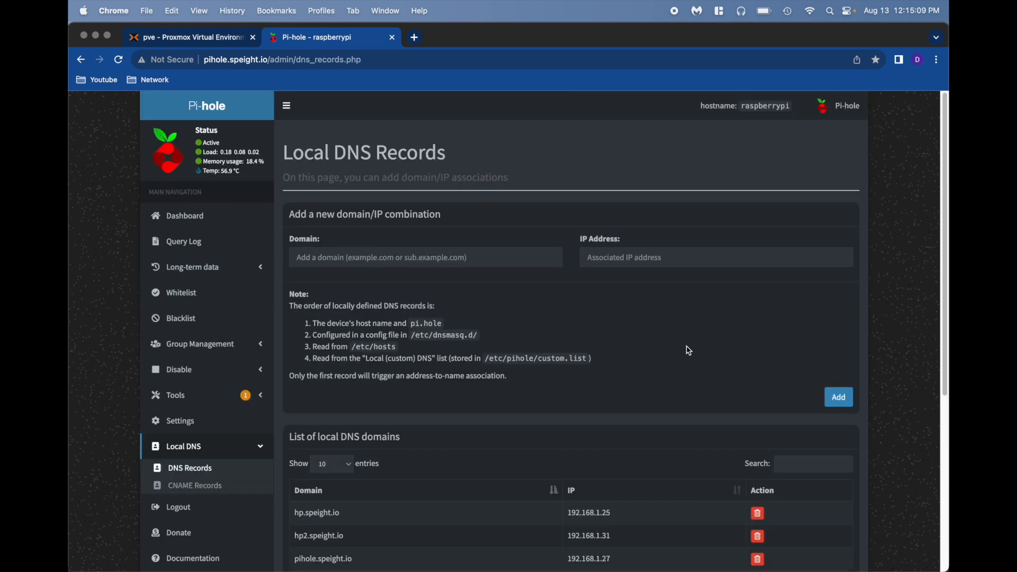
pyautogui.click(189, 38)
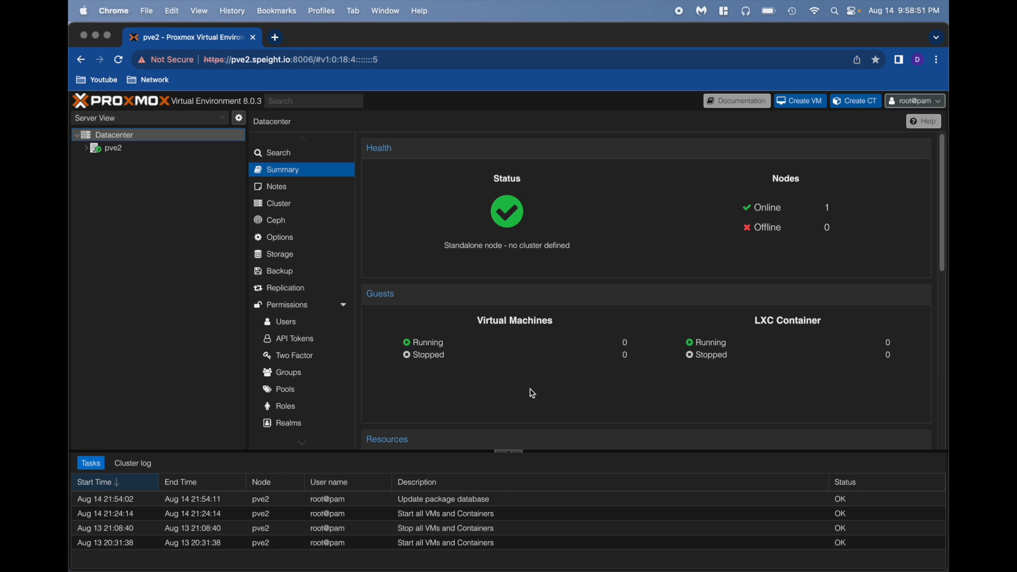
pyautogui.moveTo(191, 226)
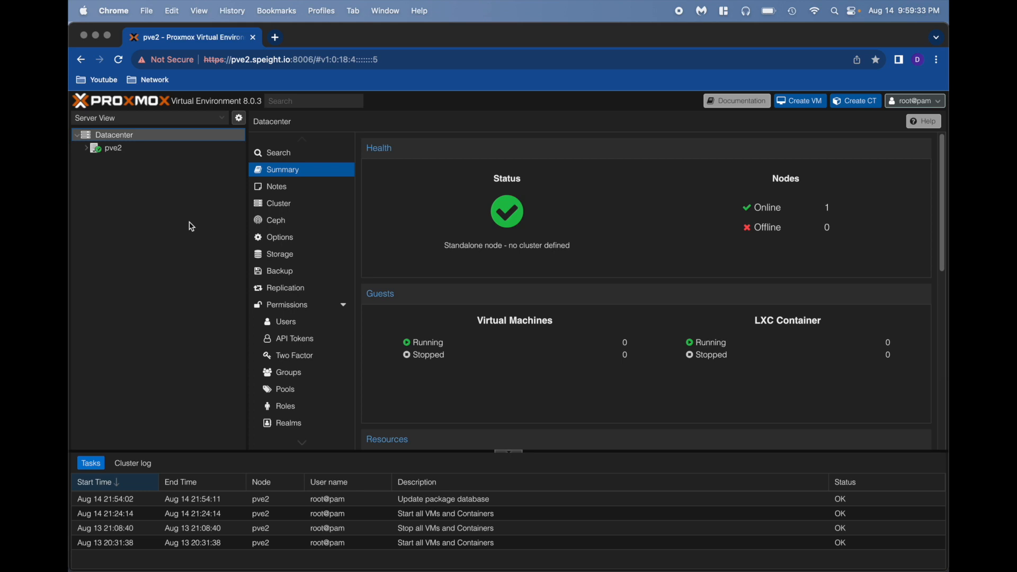
# Open the Datacenter ACME settings and start adding an ACME account
pyautogui.click(277, 358)
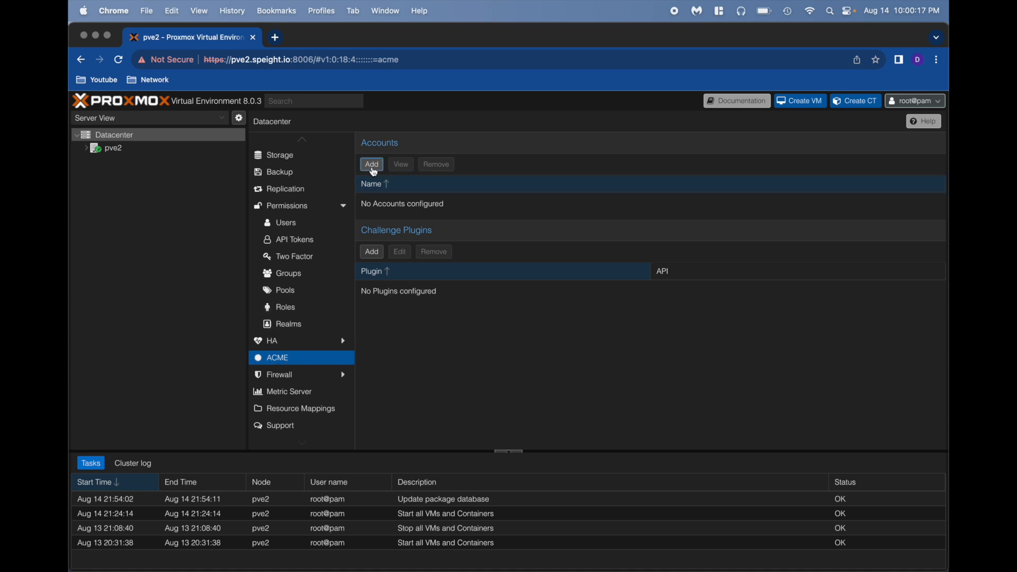
pyautogui.click(370, 164)
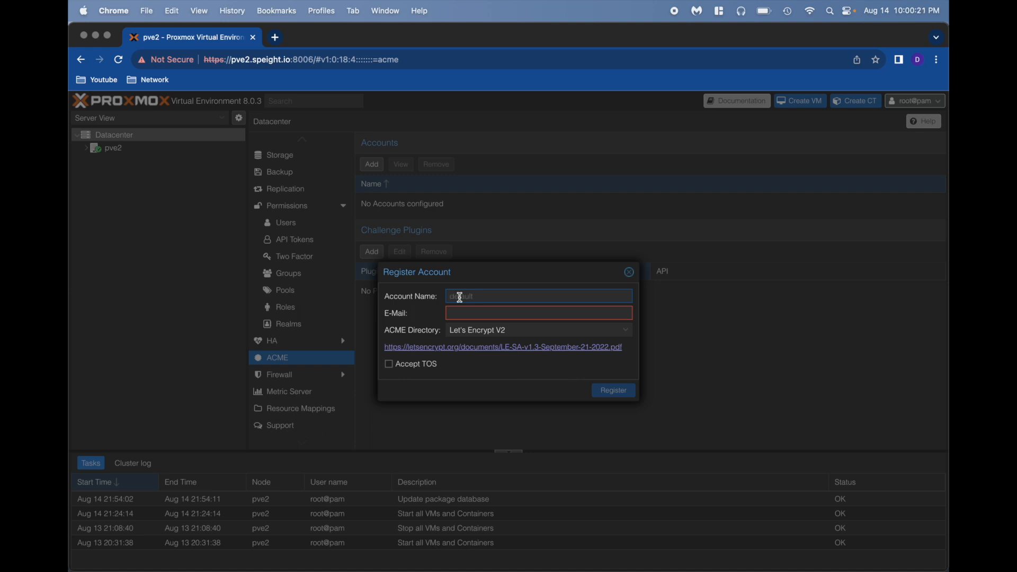
# Register ACME account 'Staging' on Let's Encrypt V2 Staging with a Gmail address, accepting TOS
pyautogui.write('Staging')
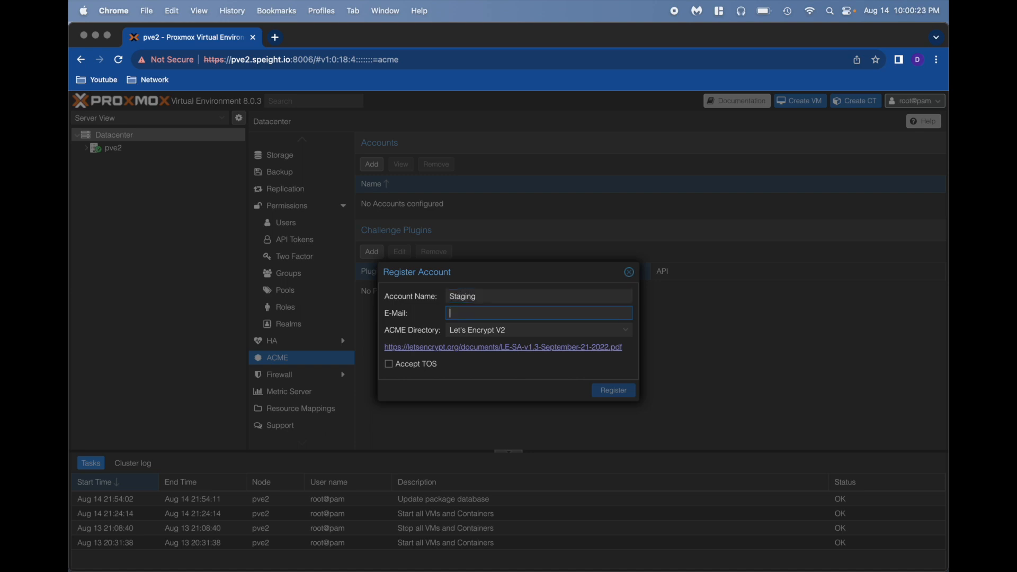
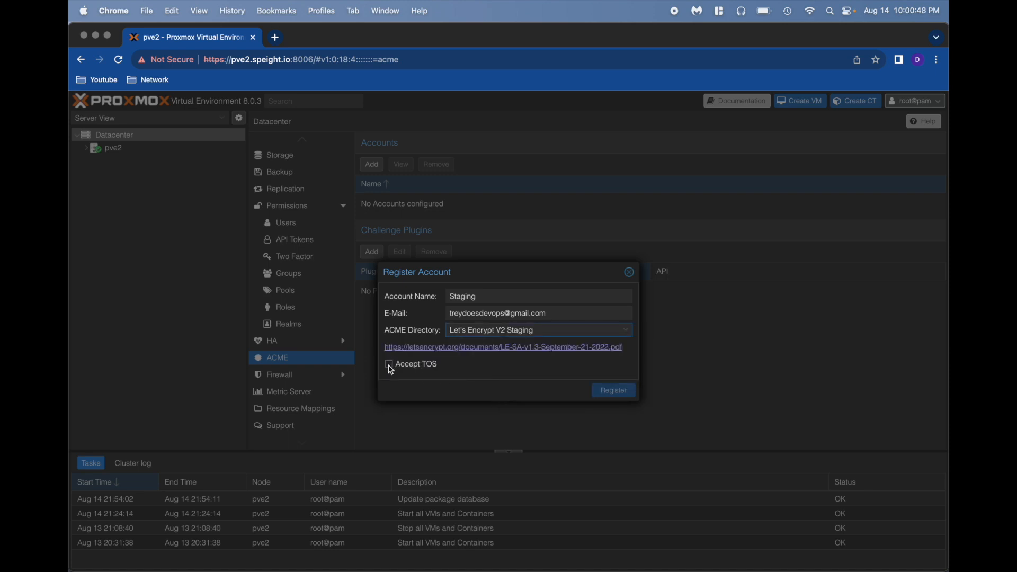
pyautogui.click(388, 364)
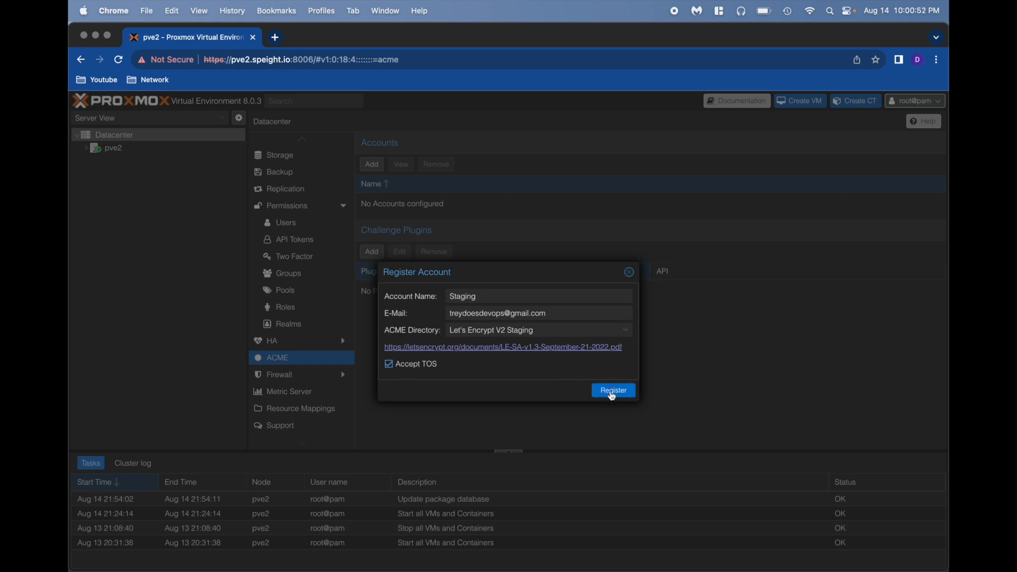
pyautogui.click(611, 390)
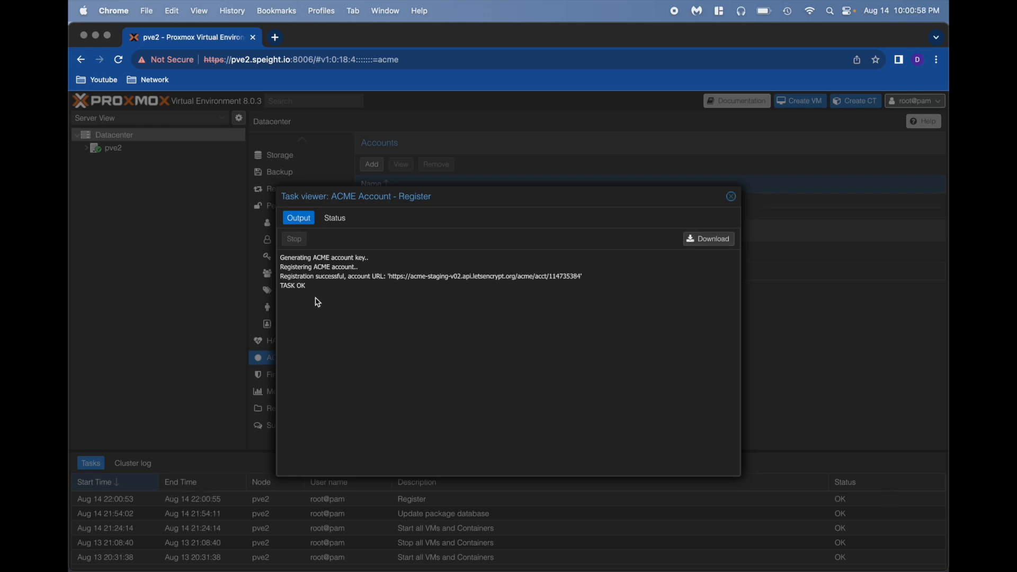
pyautogui.click(731, 196)
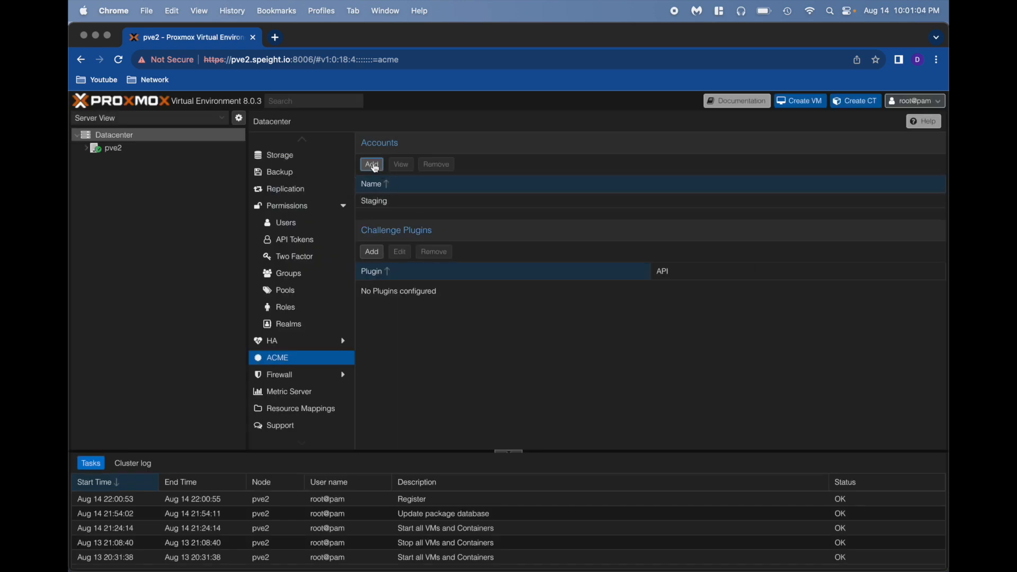
pyautogui.click(371, 164)
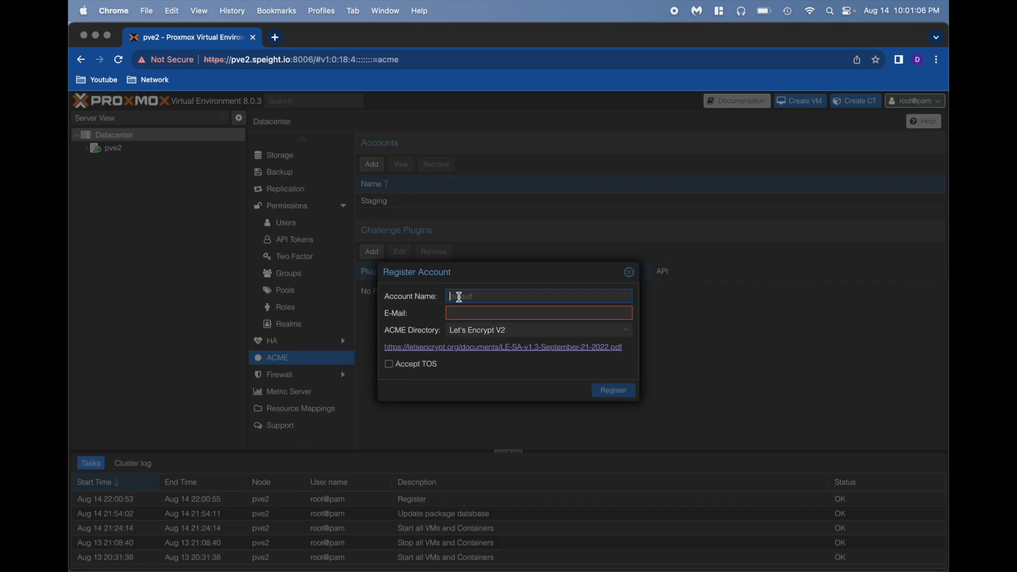
pyautogui.write('Produc')
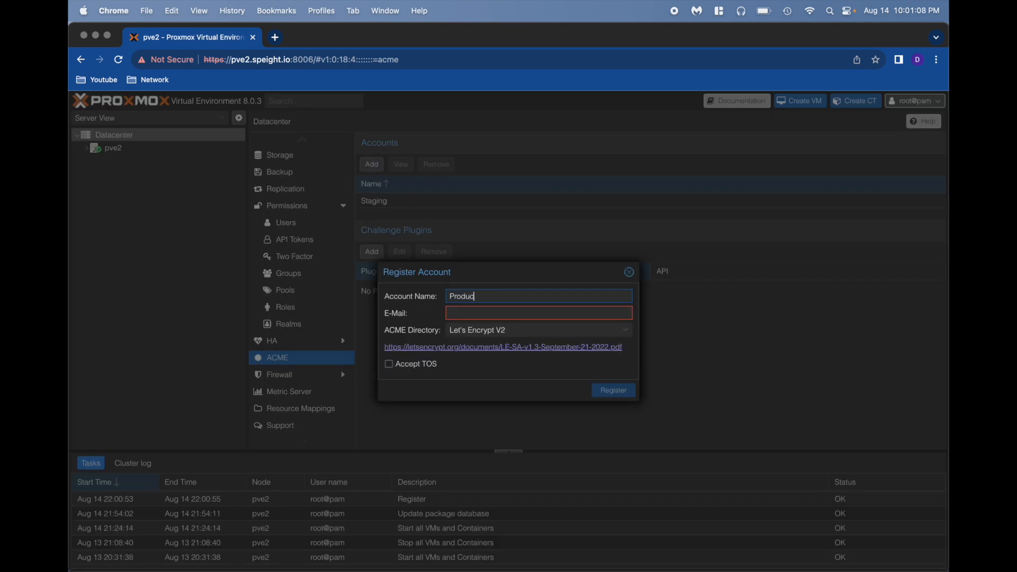
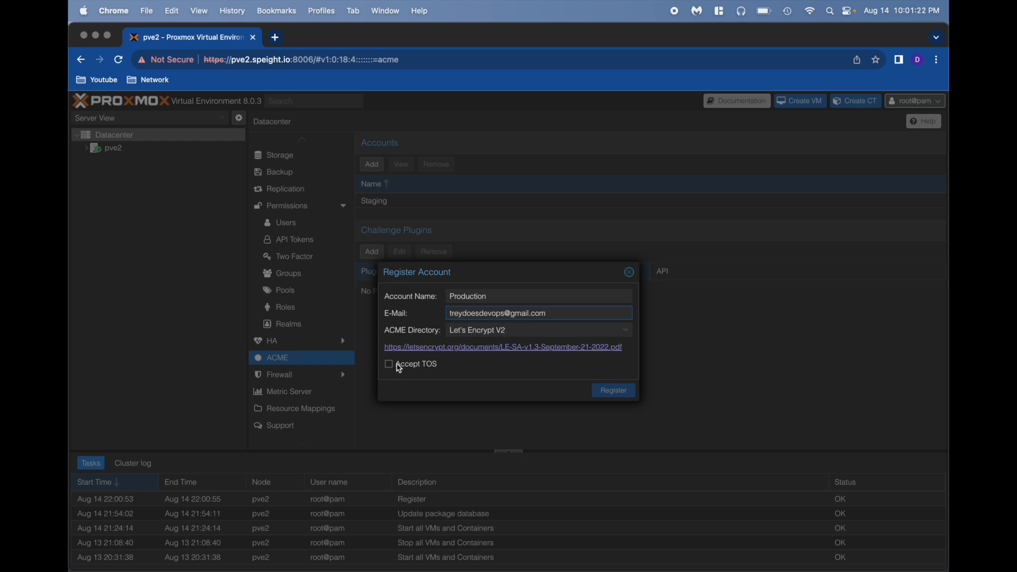
pyautogui.click(389, 364)
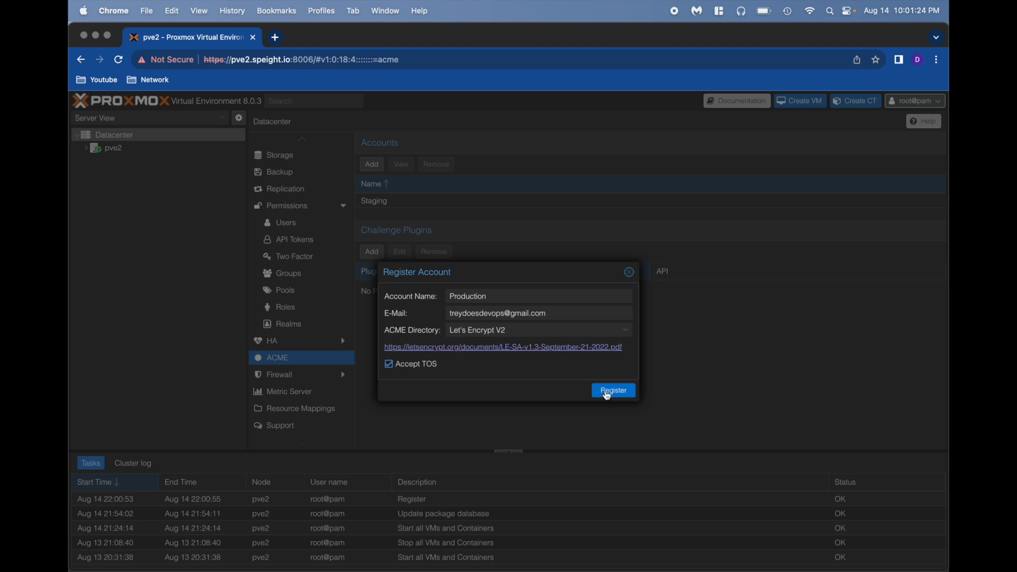
pyautogui.click(612, 391)
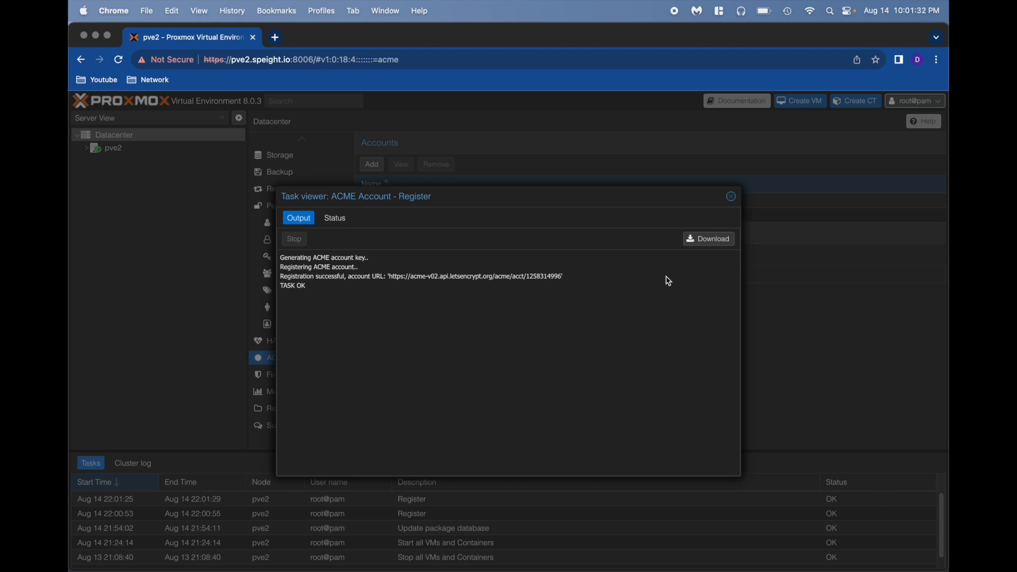
pyautogui.click(731, 196)
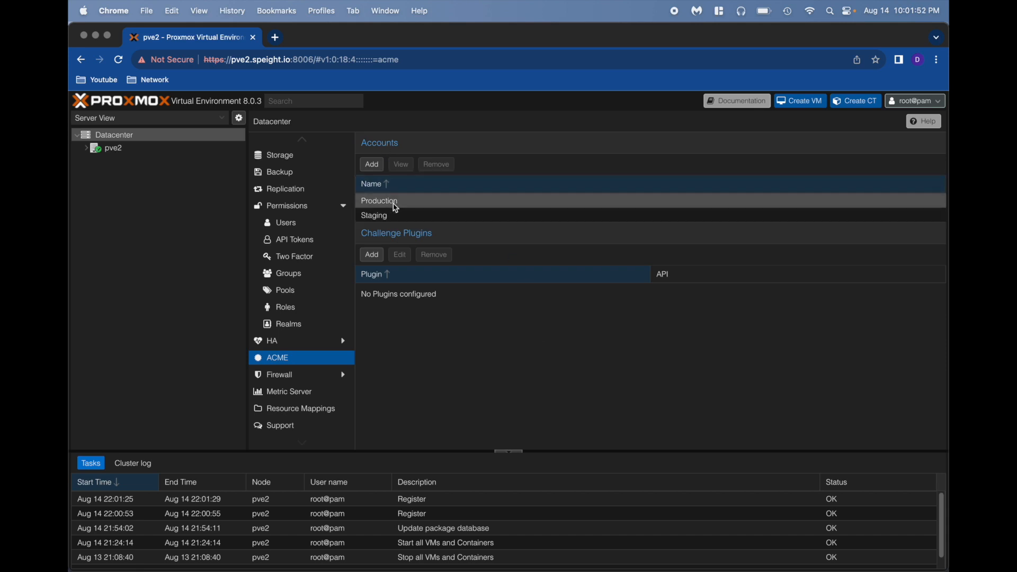
pyautogui.moveTo(487, 236)
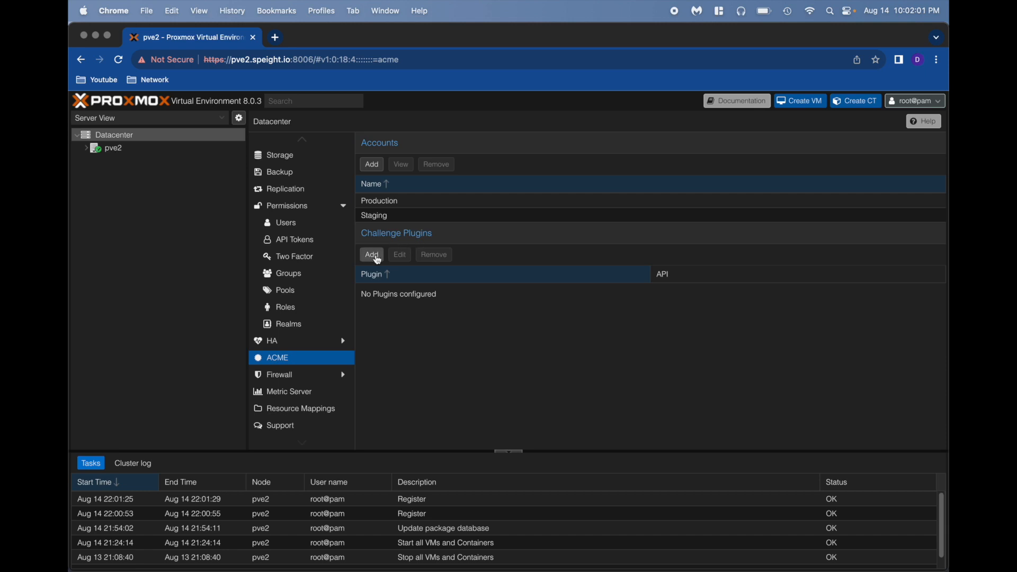
# Add DNS challenge plugin 'Cloudflare' using Cloudflare Managed DNS with the CF_Token API token
pyautogui.click(371, 255)
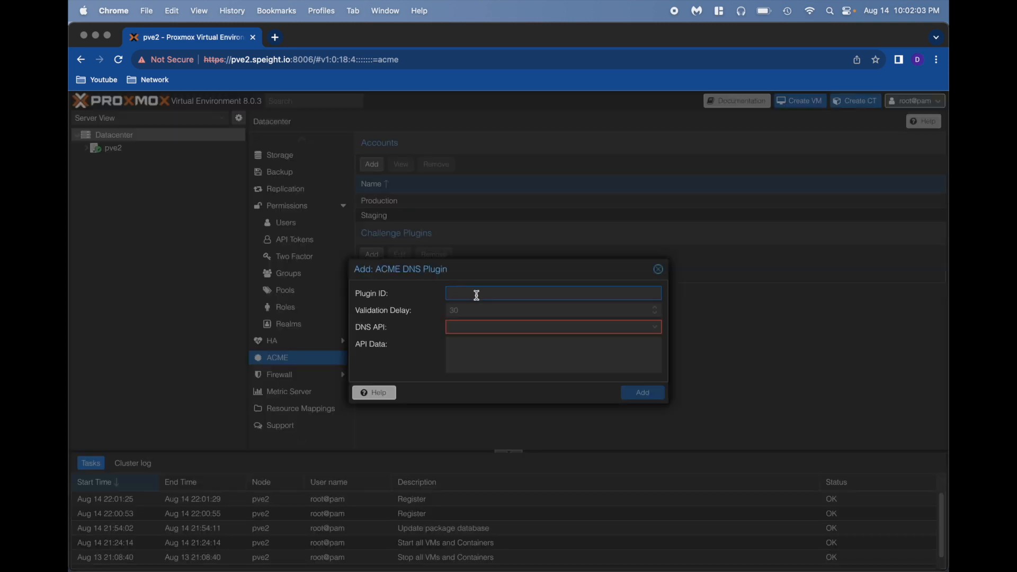
pyautogui.write('Cloudflare')
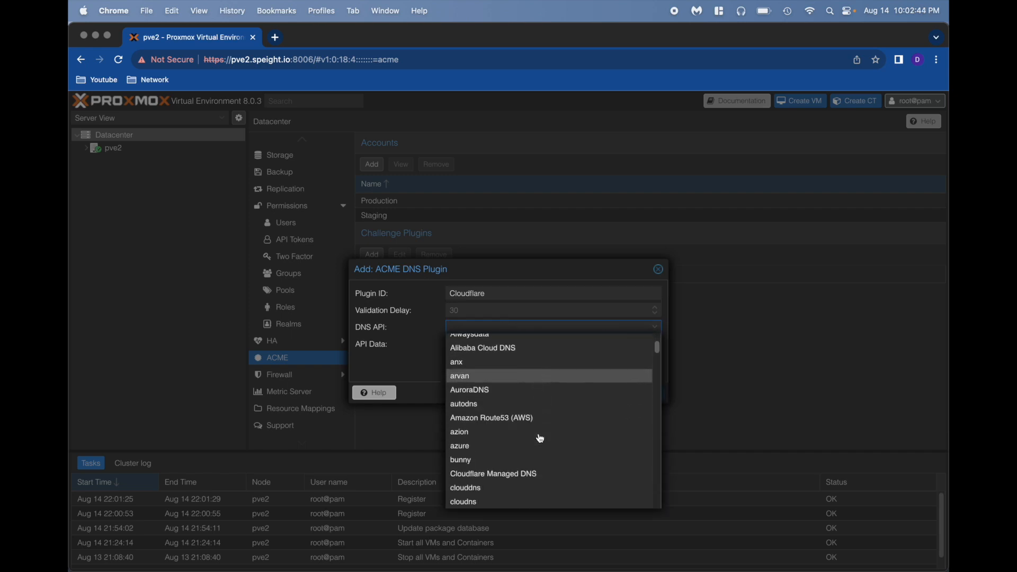
pyautogui.scroll(-3)
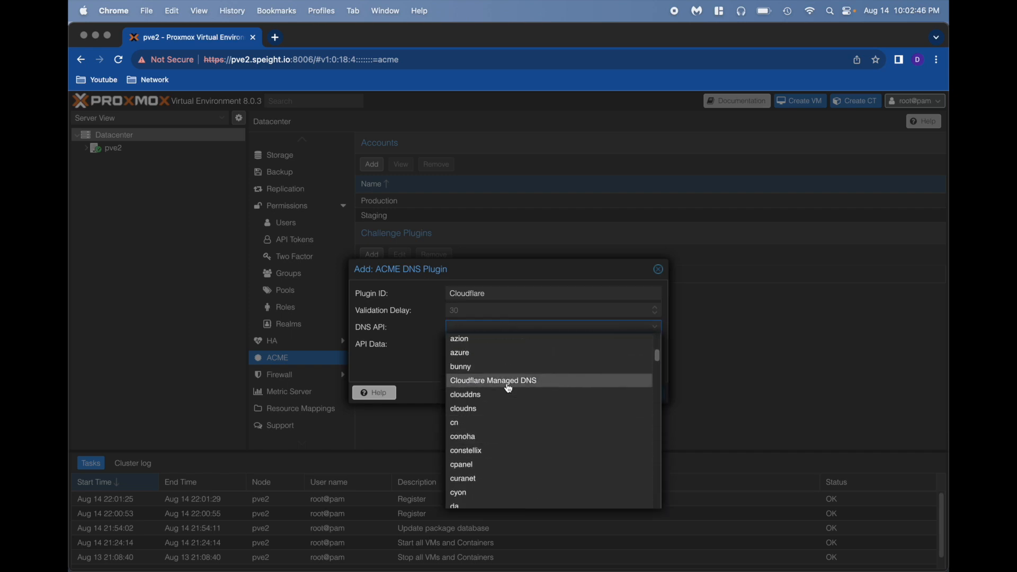
pyautogui.scroll(-3)
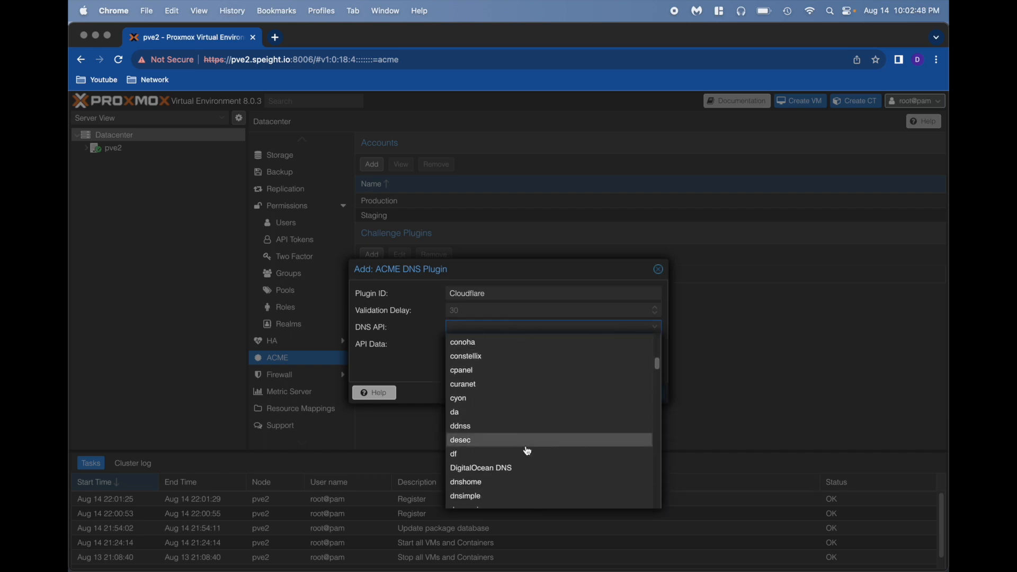
pyautogui.scroll(-3)
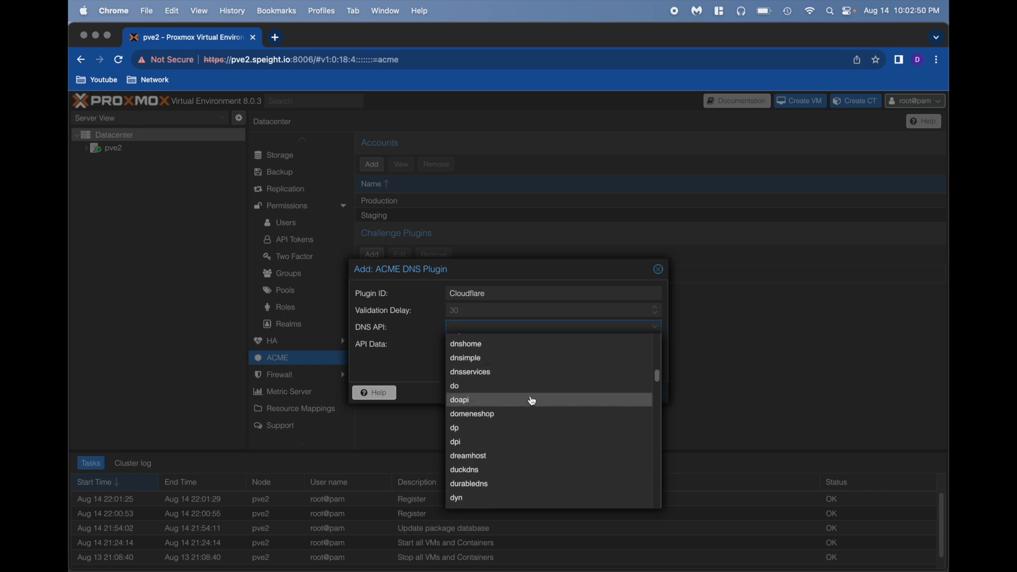
pyautogui.scroll(3)
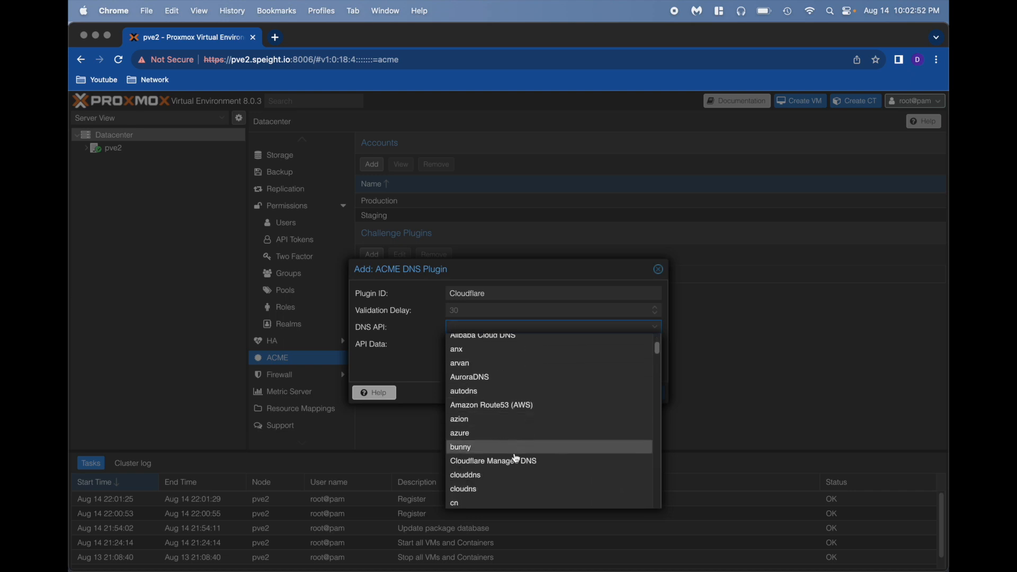
pyautogui.click(492, 461)
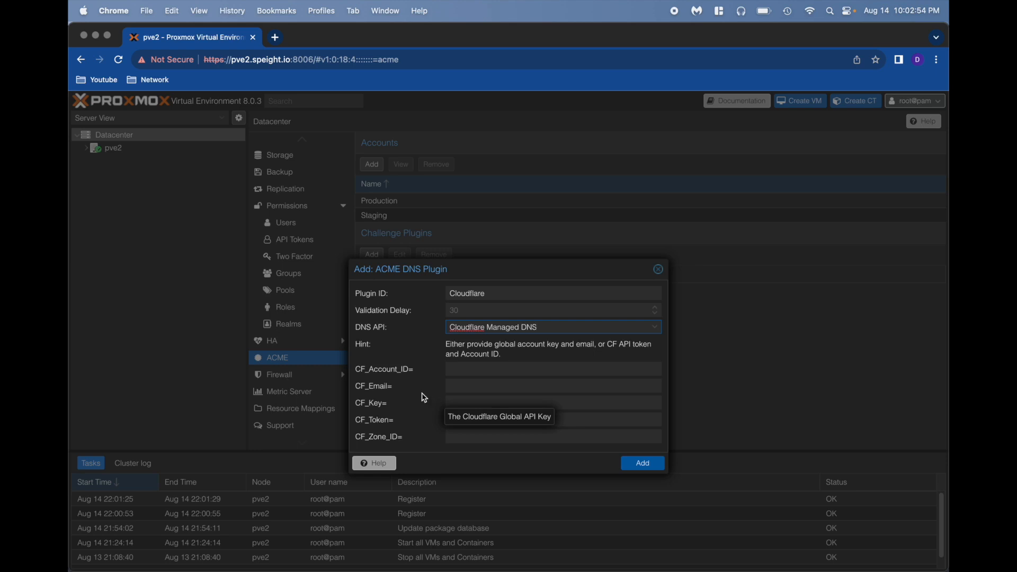
pyautogui.moveTo(374, 373)
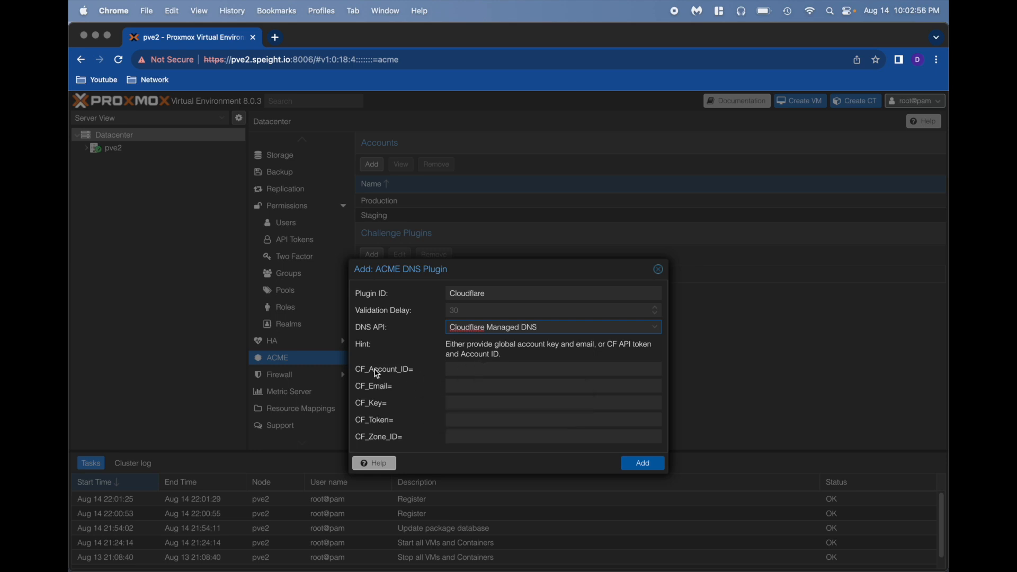
pyautogui.moveTo(360, 419)
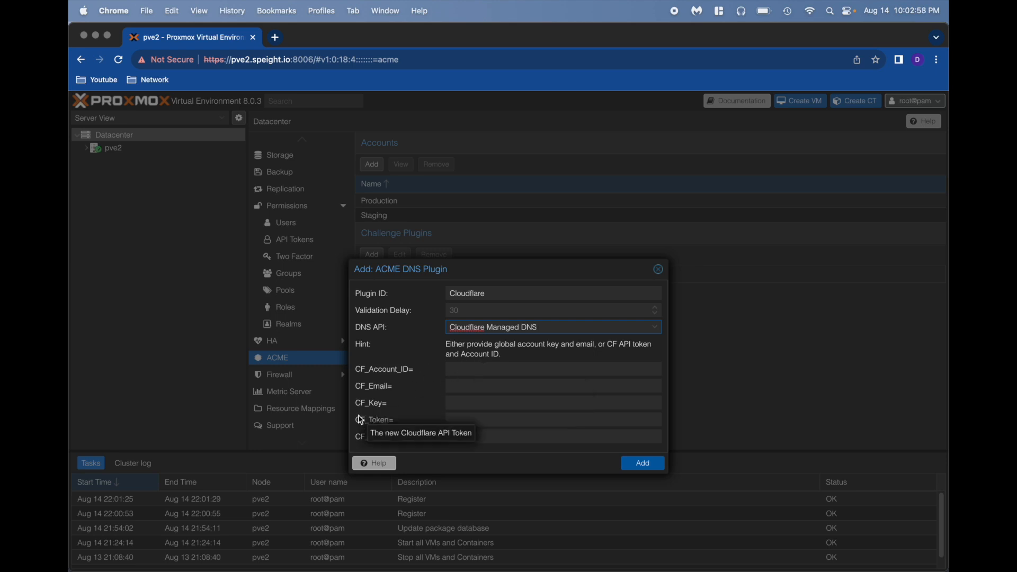
pyautogui.click(552, 419)
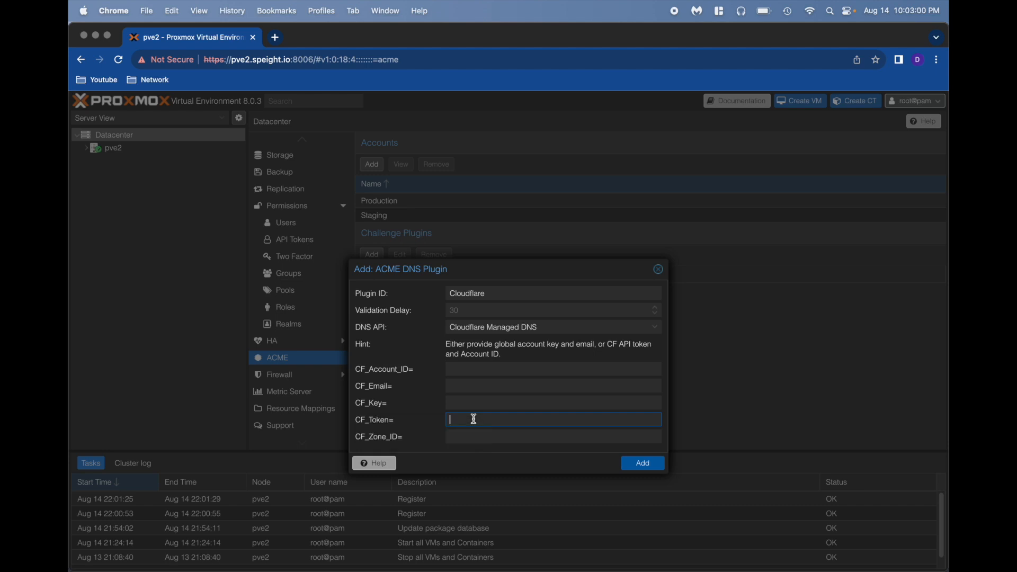
pyautogui.moveTo(478, 419)
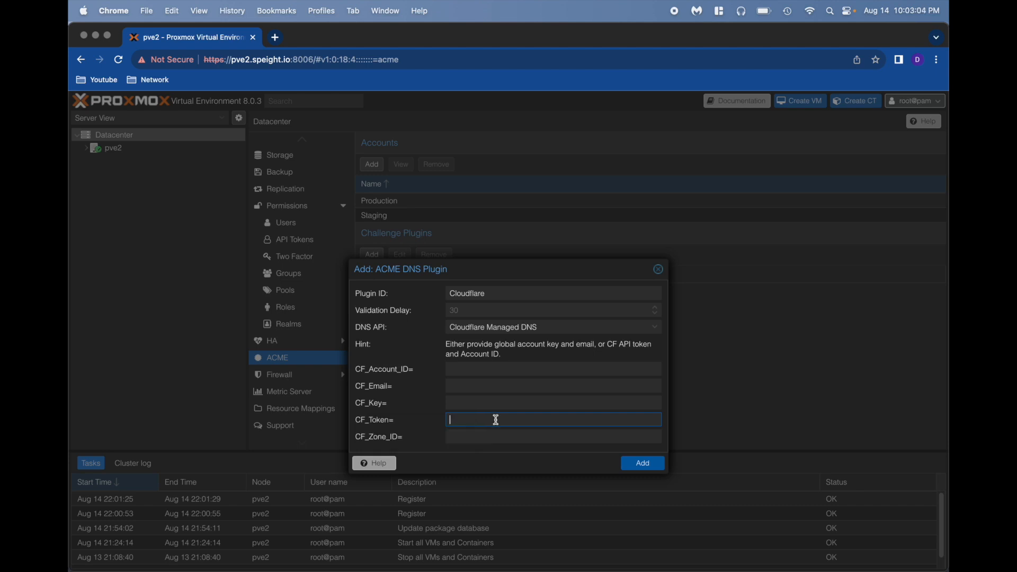
pyautogui.click(641, 463)
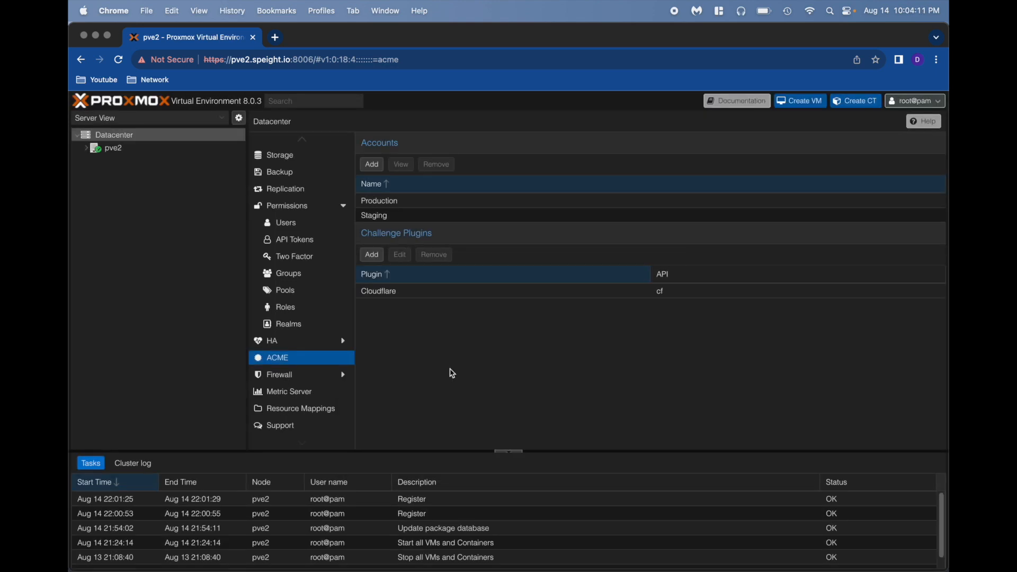
pyautogui.moveTo(437, 331)
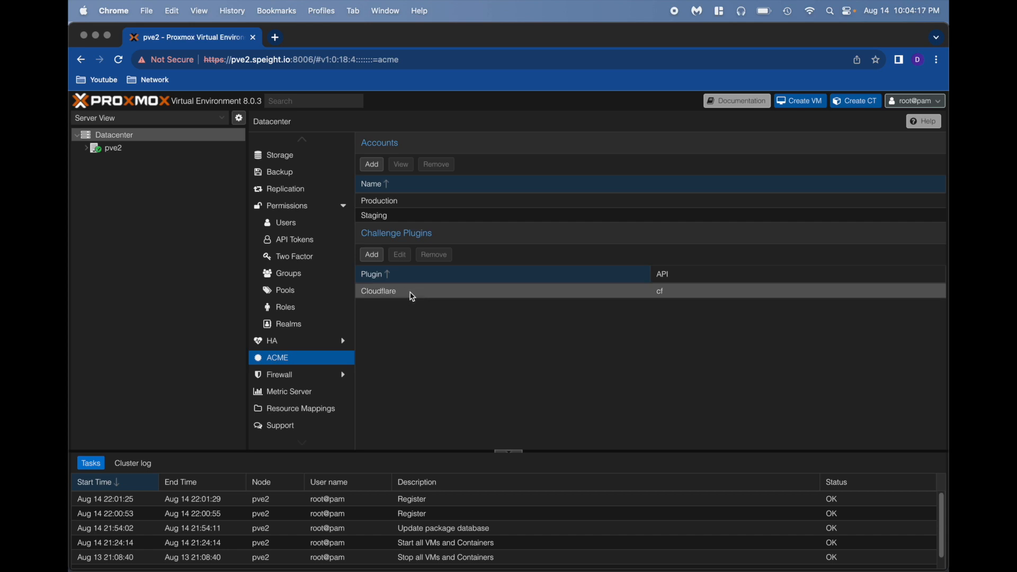
pyautogui.click(110, 148)
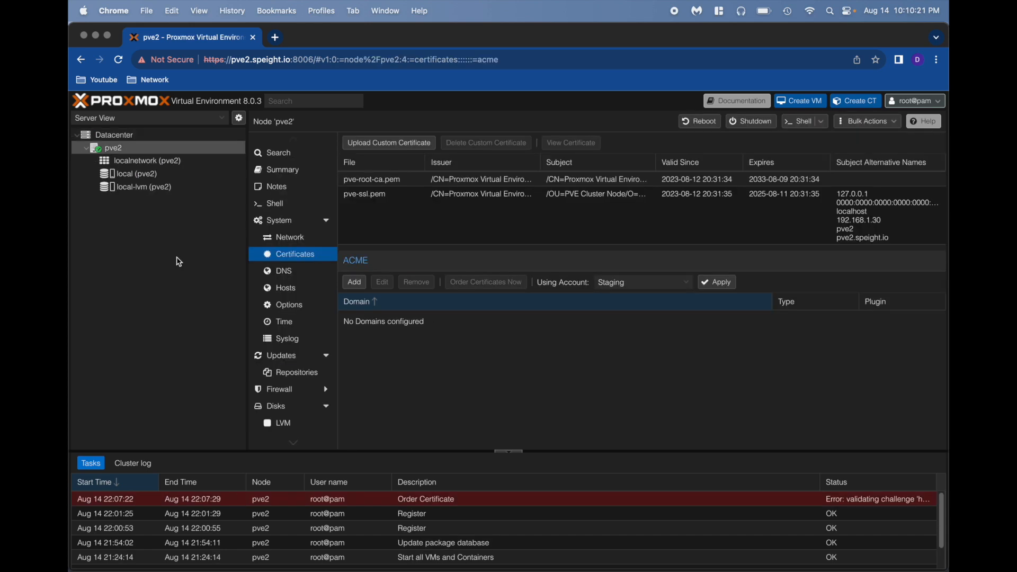
pyautogui.moveTo(132, 151)
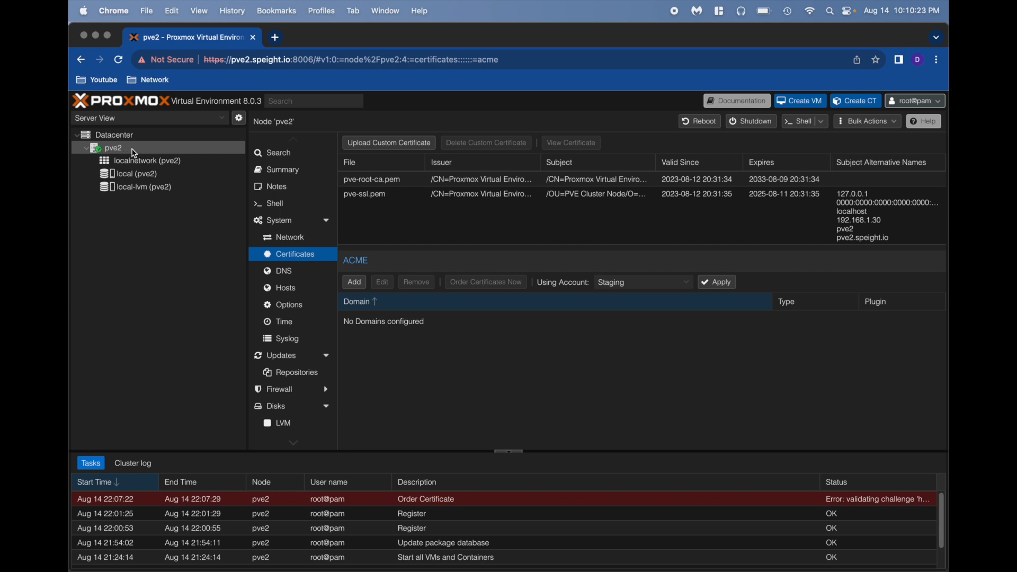
pyautogui.moveTo(301, 240)
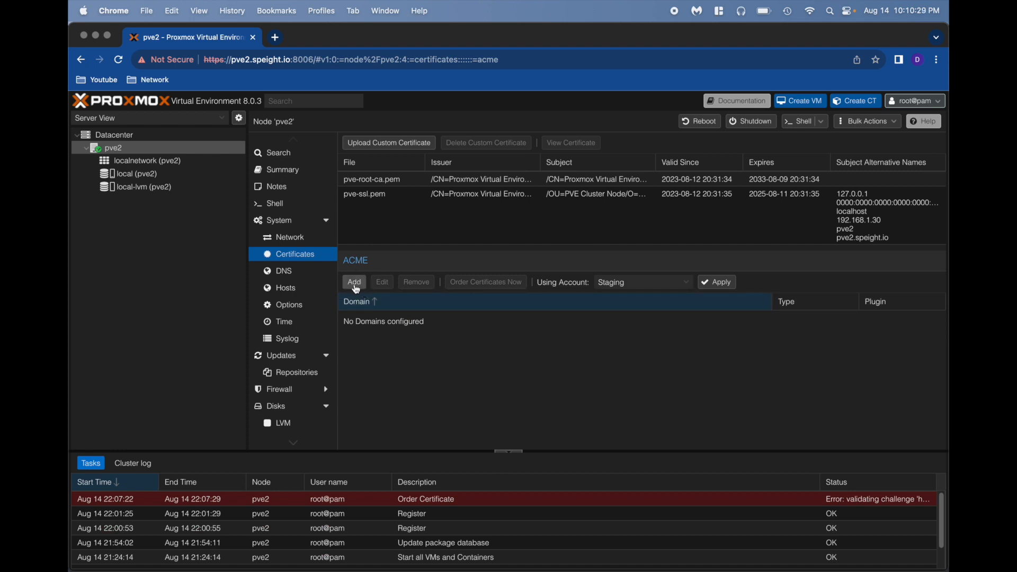
# Add ACME domain pve2.speight.io on pve2 with DNS challenge type and the Cloudflare plugin
pyautogui.click(353, 281)
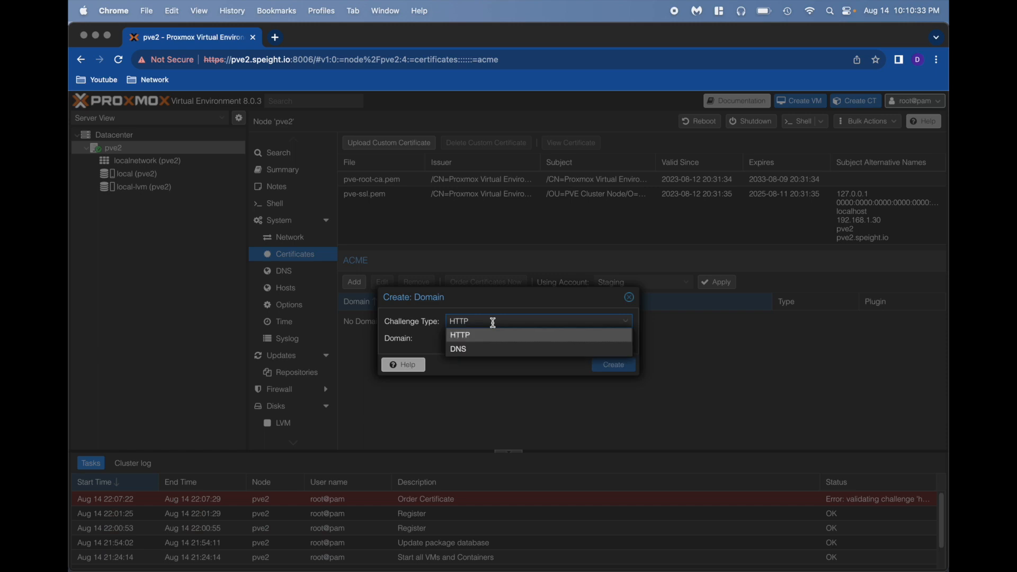
pyautogui.click(458, 350)
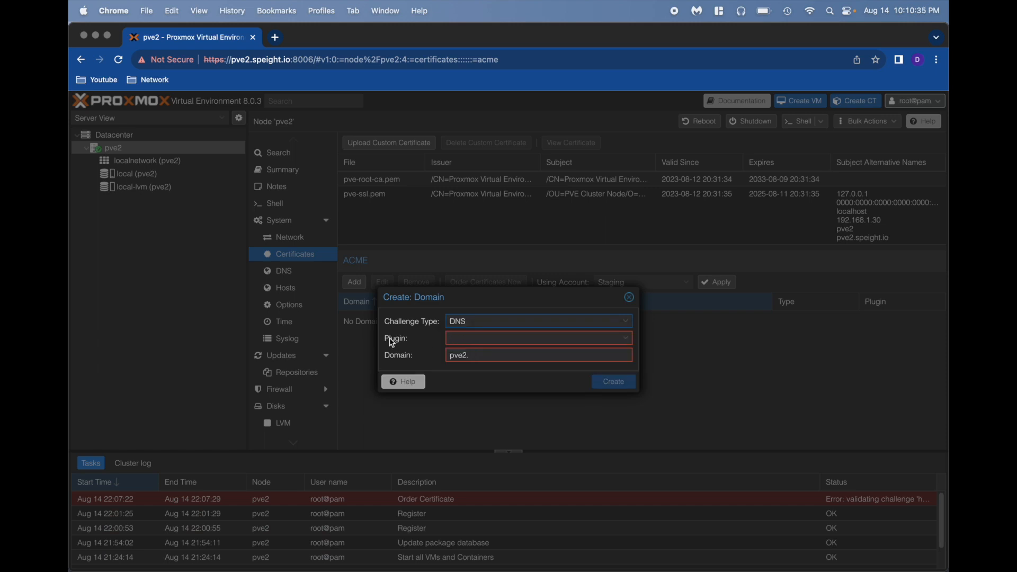
pyautogui.click(538, 338)
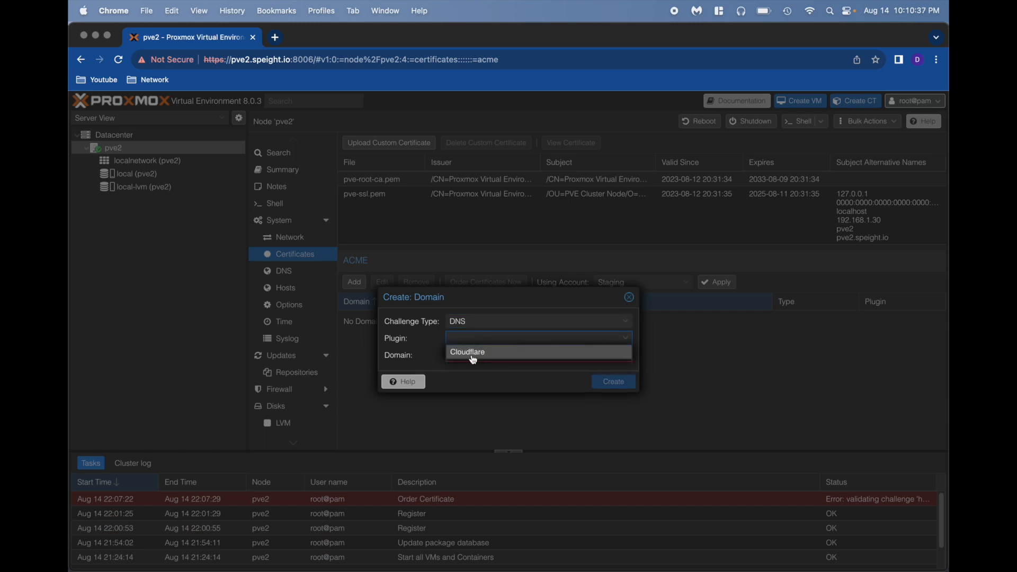
pyautogui.write('pve2.')
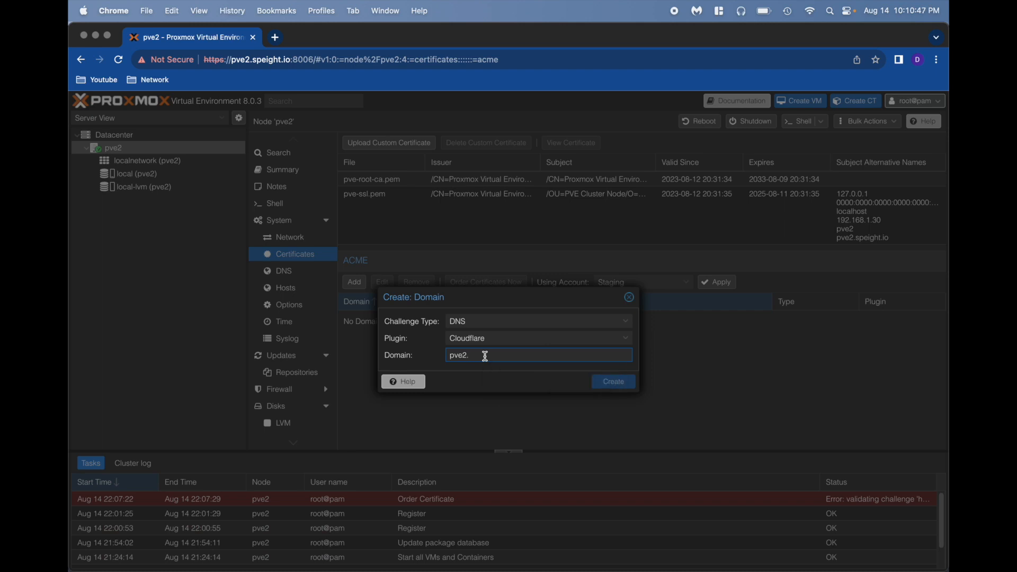
pyautogui.write('speight.io')
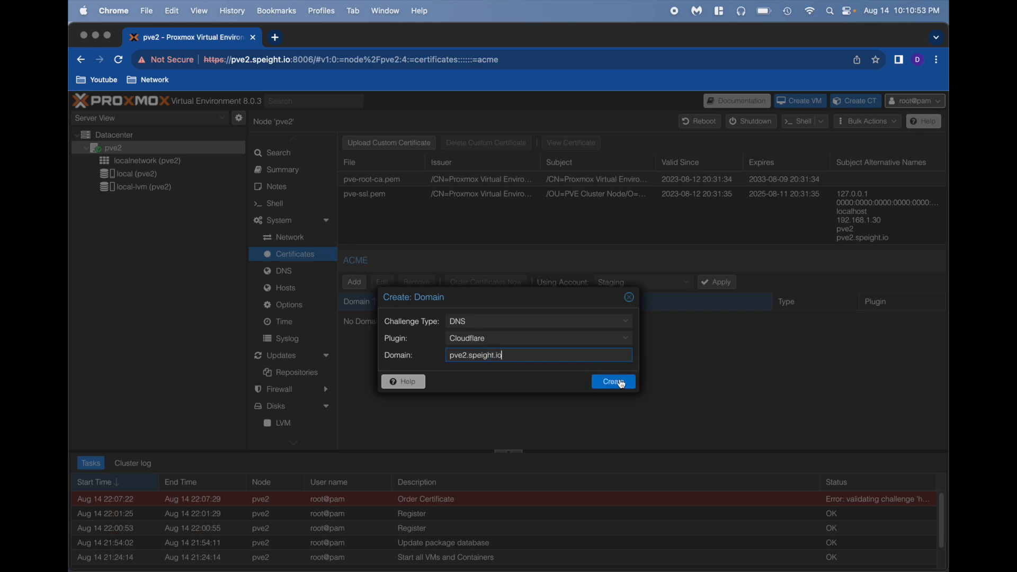
pyautogui.click(613, 381)
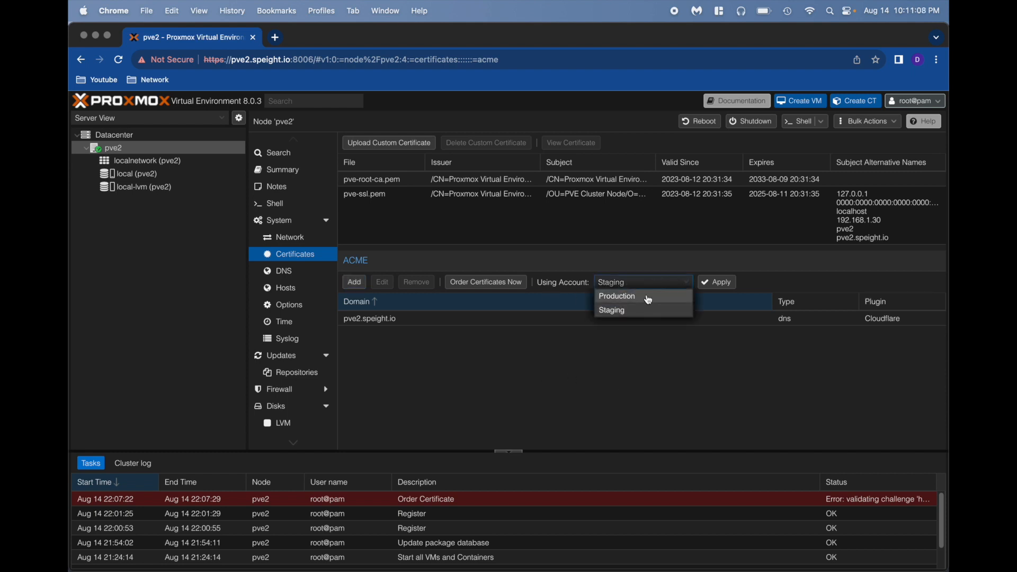
pyautogui.moveTo(638, 310)
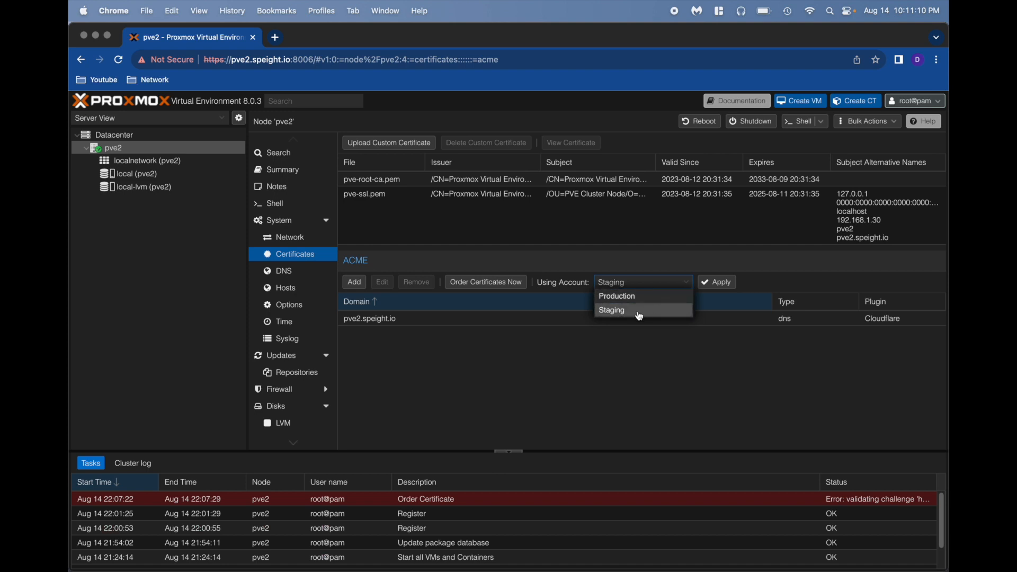
# Order a certificate for pve2.speight.io using the Staging ACME account
pyautogui.click(612, 309)
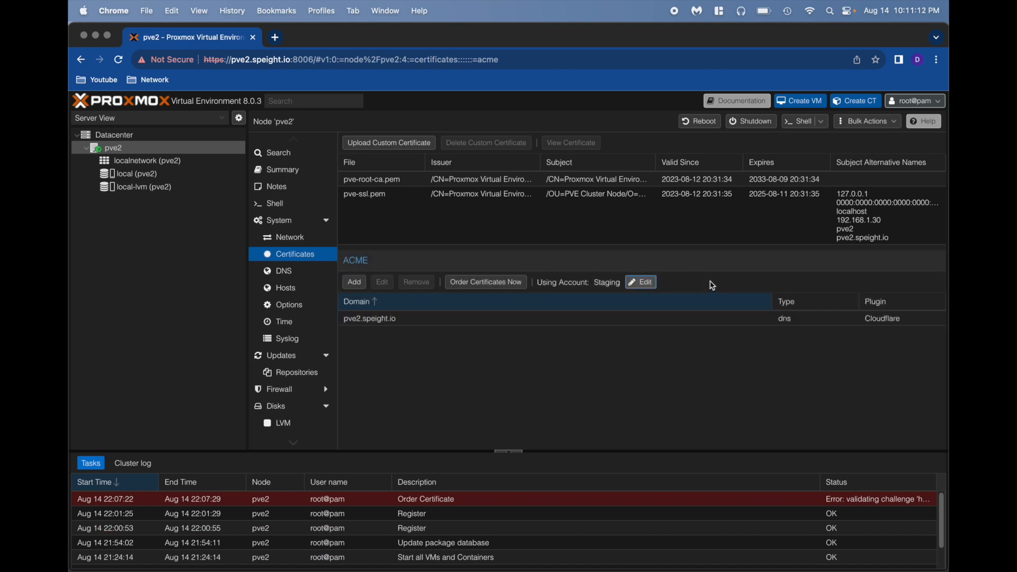
pyautogui.moveTo(547, 347)
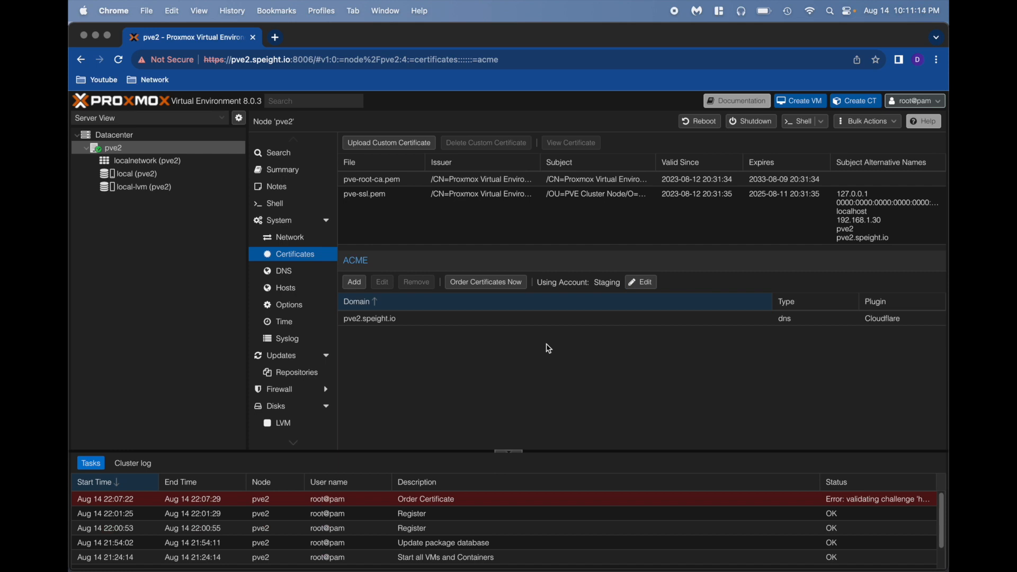
pyautogui.moveTo(475, 344)
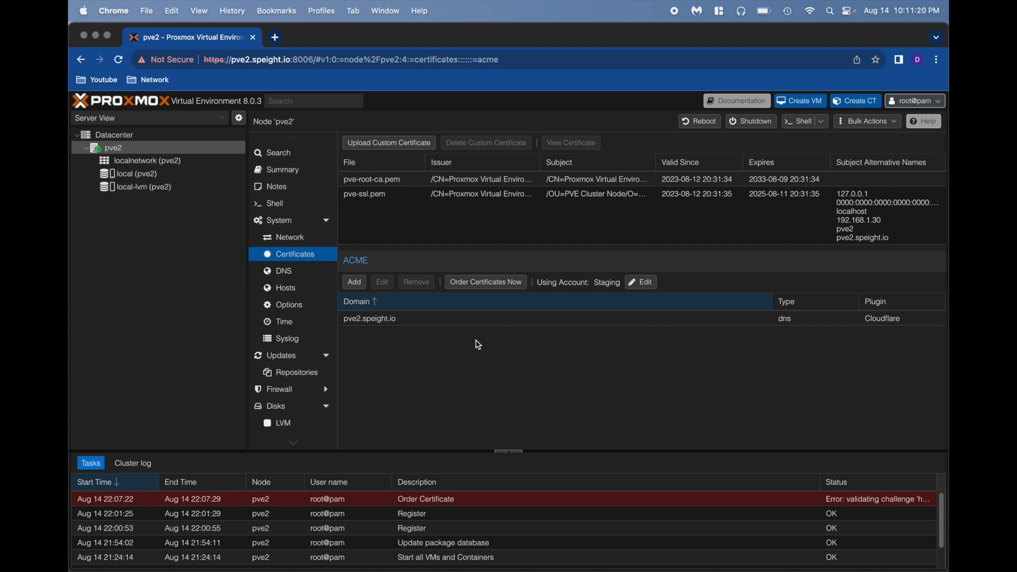
pyautogui.click(369, 318)
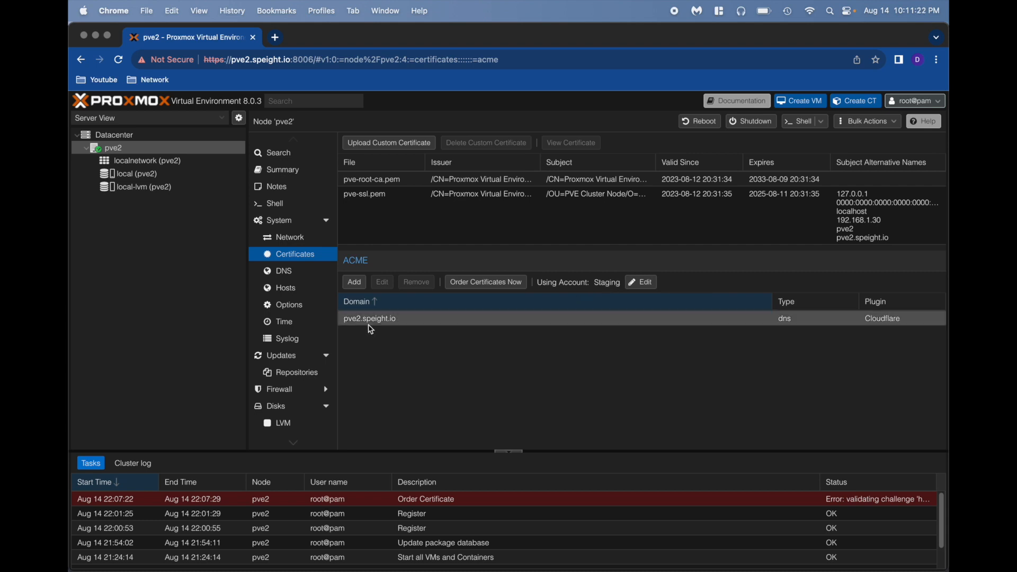
pyautogui.moveTo(485, 282)
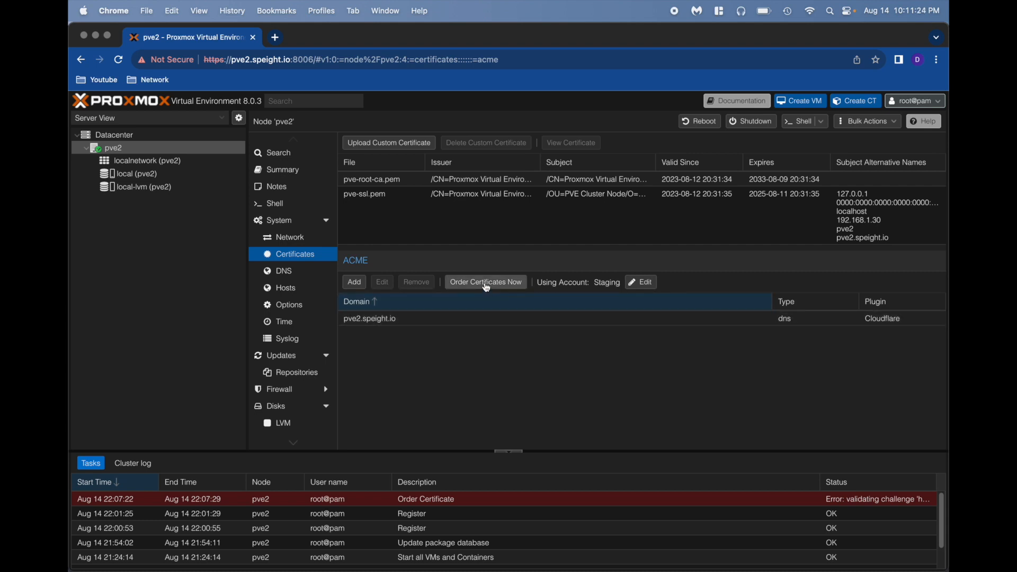
pyautogui.click(485, 281)
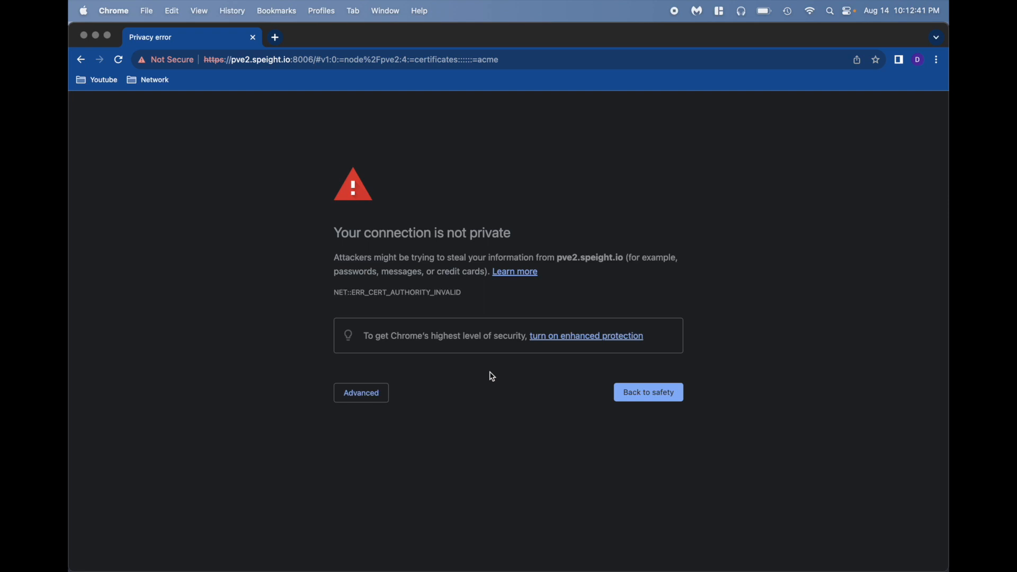
pyautogui.moveTo(446, 396)
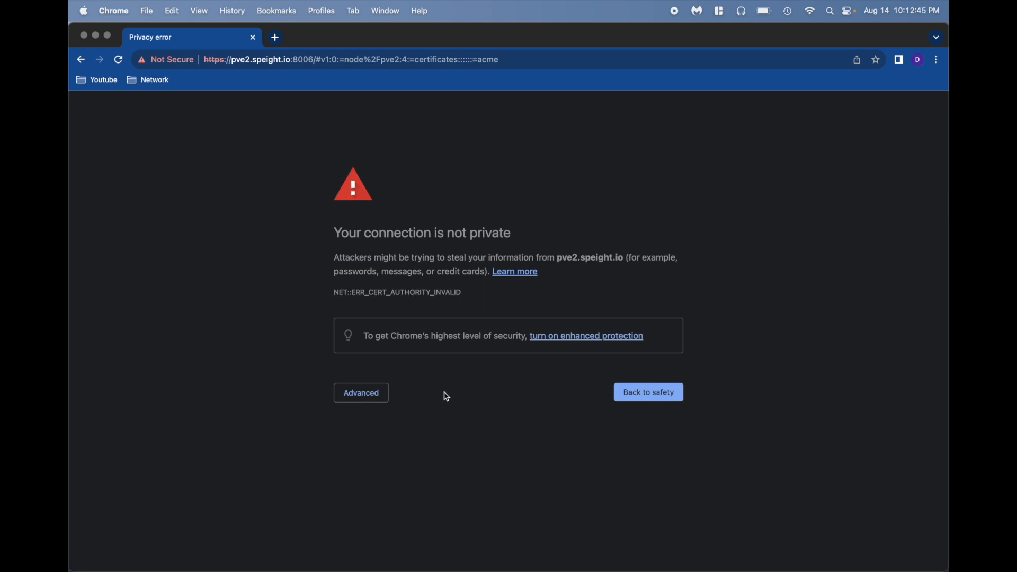
pyautogui.moveTo(329, 191)
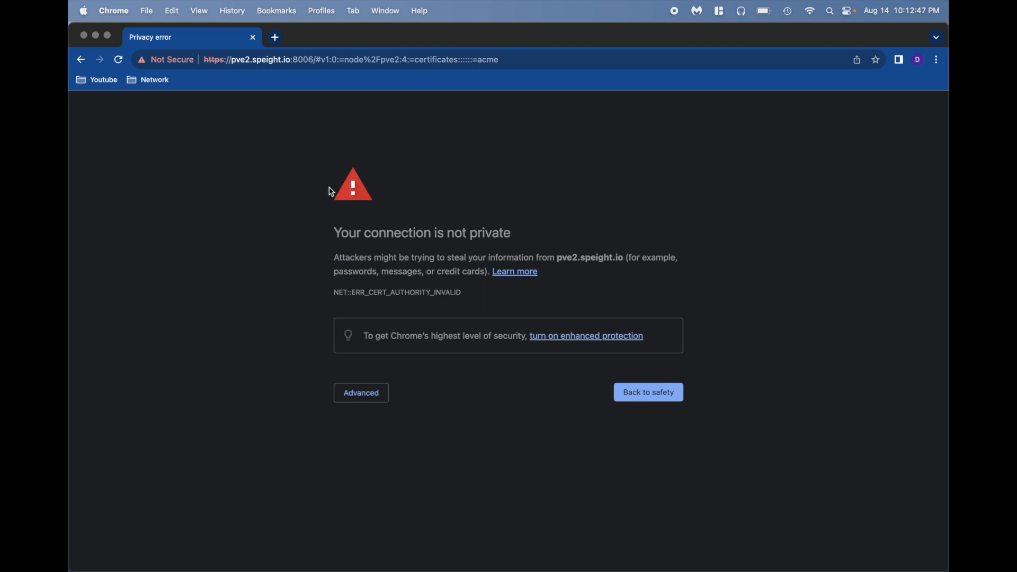
pyautogui.moveTo(286, 219)
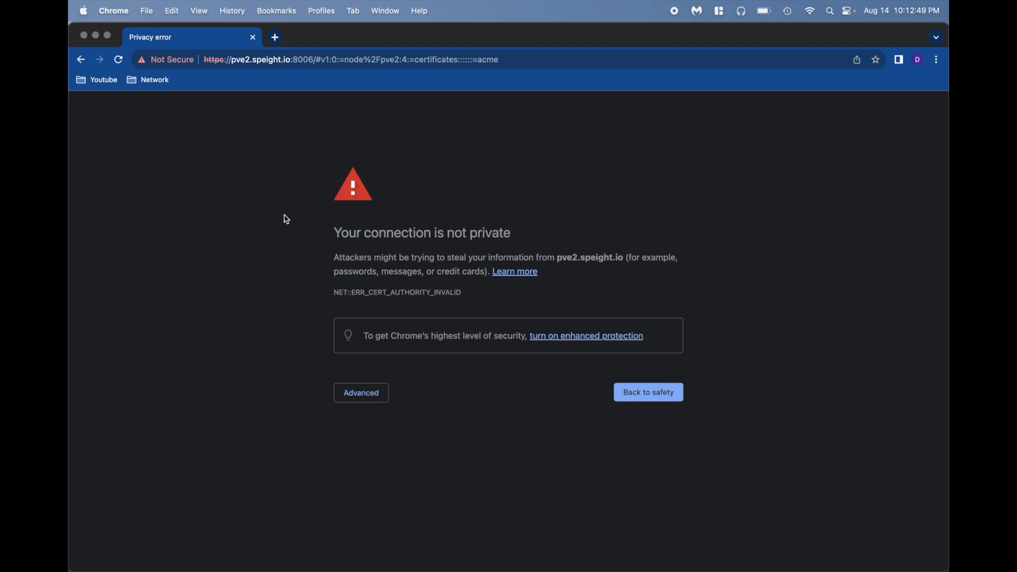
# Confirm the certificate's Let's Encrypt staging issuer, then proceed past the warning to pve2.speight.io
pyautogui.click(166, 59)
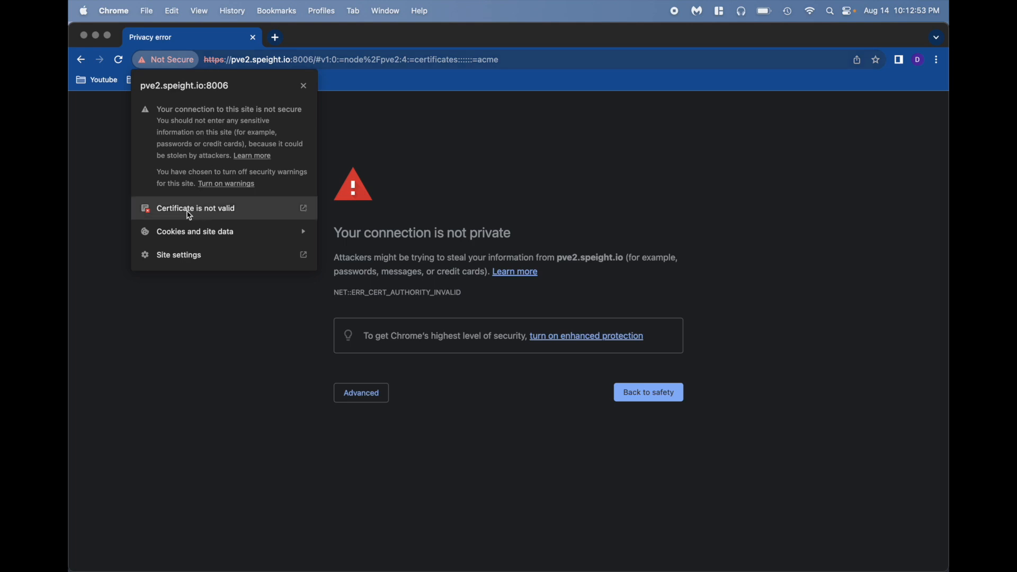
pyautogui.click(195, 208)
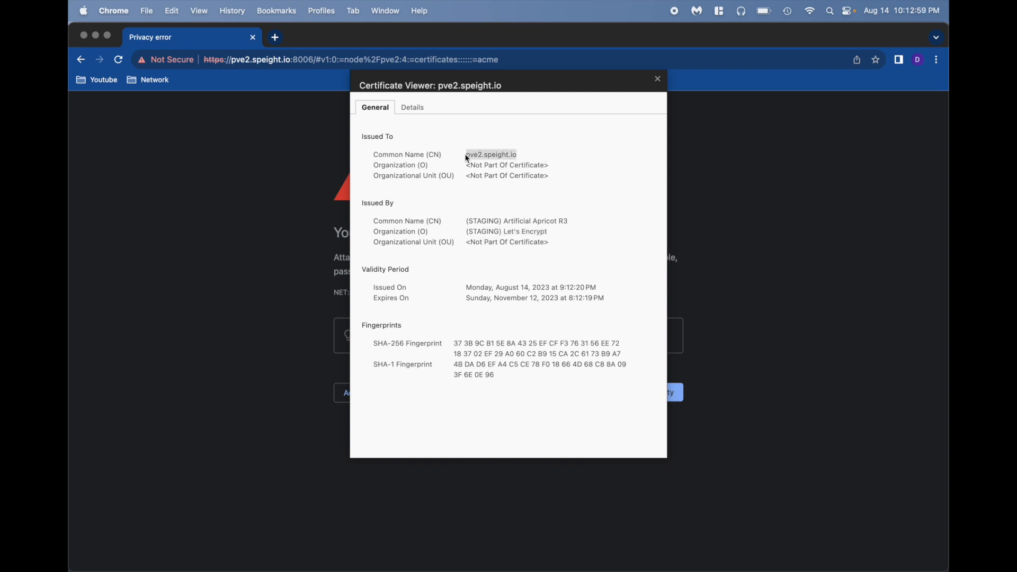
pyautogui.moveTo(542, 284)
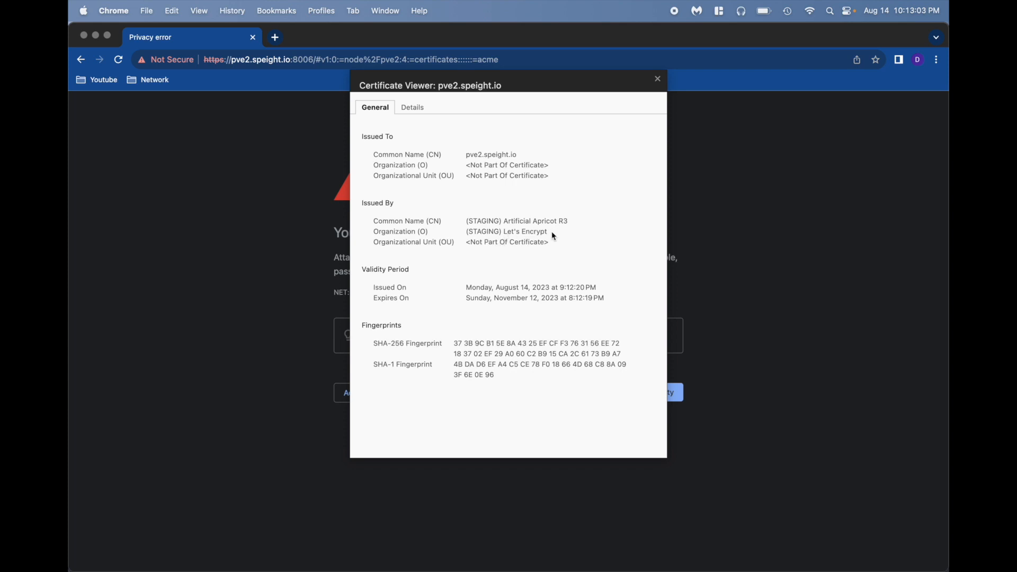
pyautogui.moveTo(639, 128)
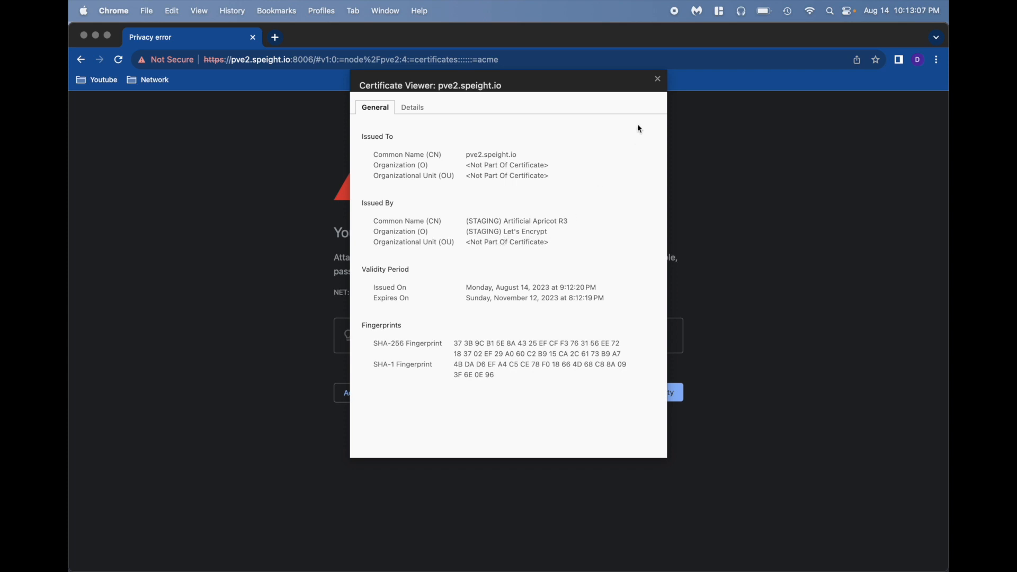
pyautogui.click(657, 79)
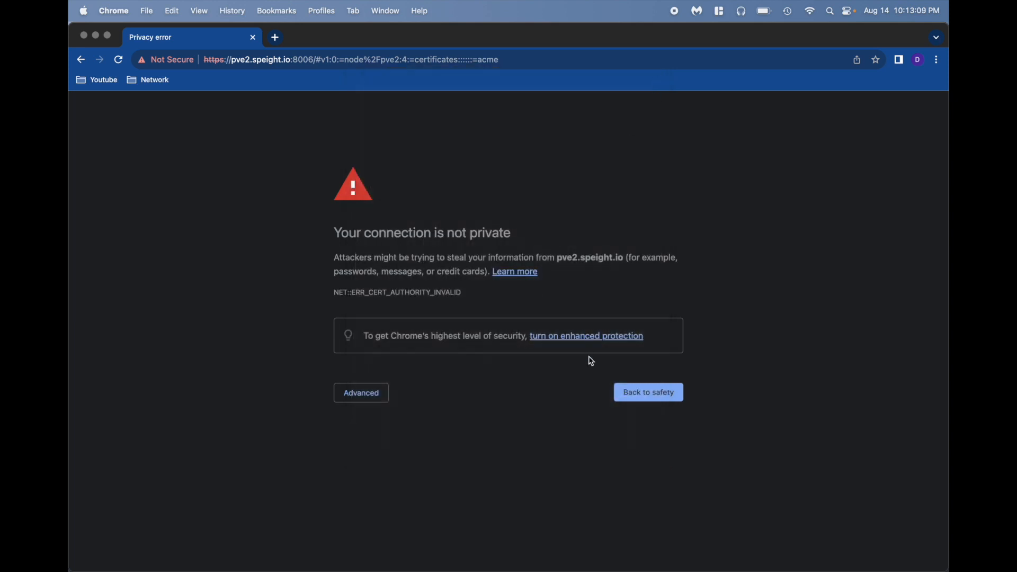
pyautogui.click(361, 392)
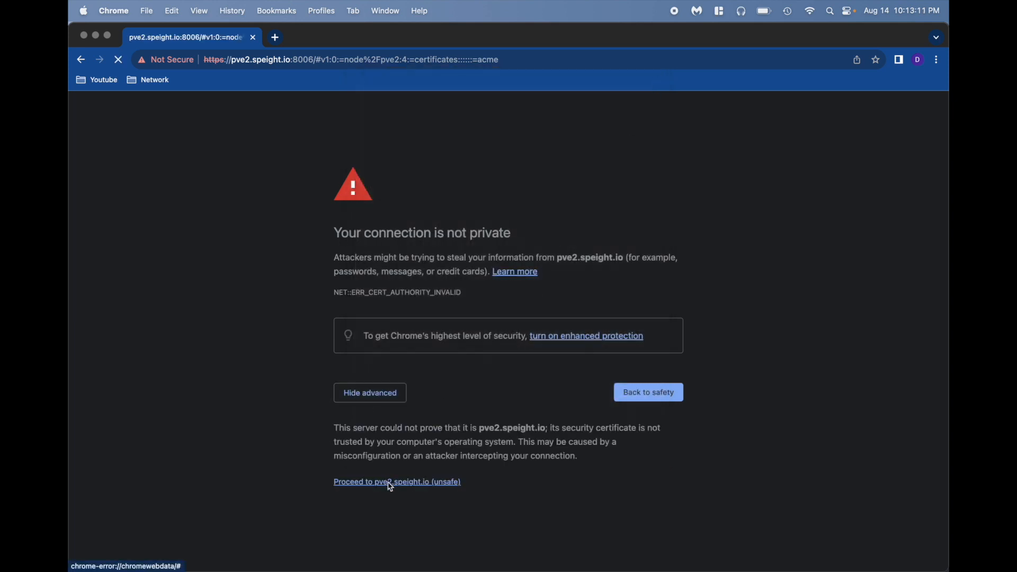
pyautogui.click(397, 481)
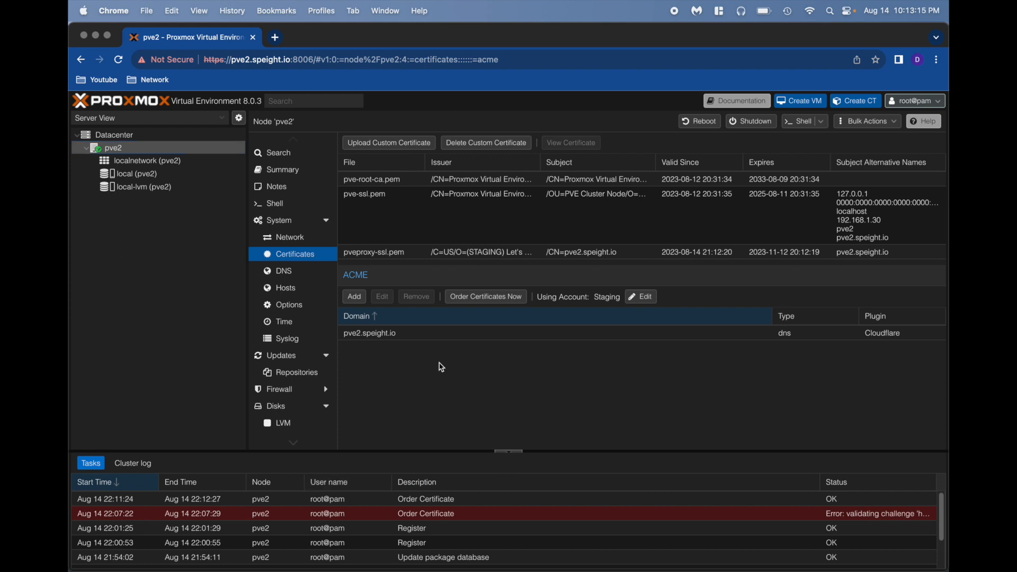
pyautogui.moveTo(592, 305)
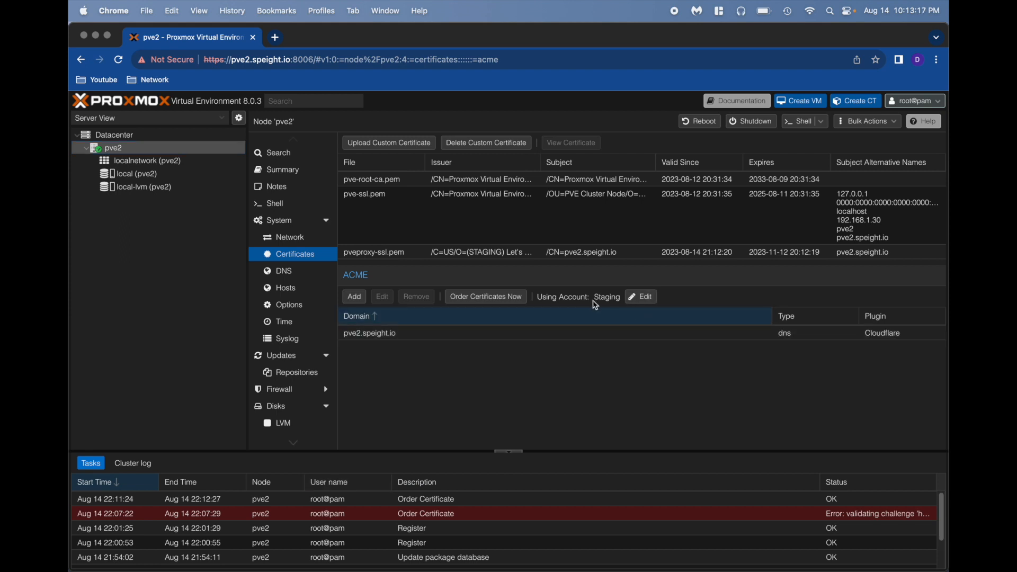
# Set the ACME account to Production and order a new pve2.speight.io certificate
pyautogui.click(639, 296)
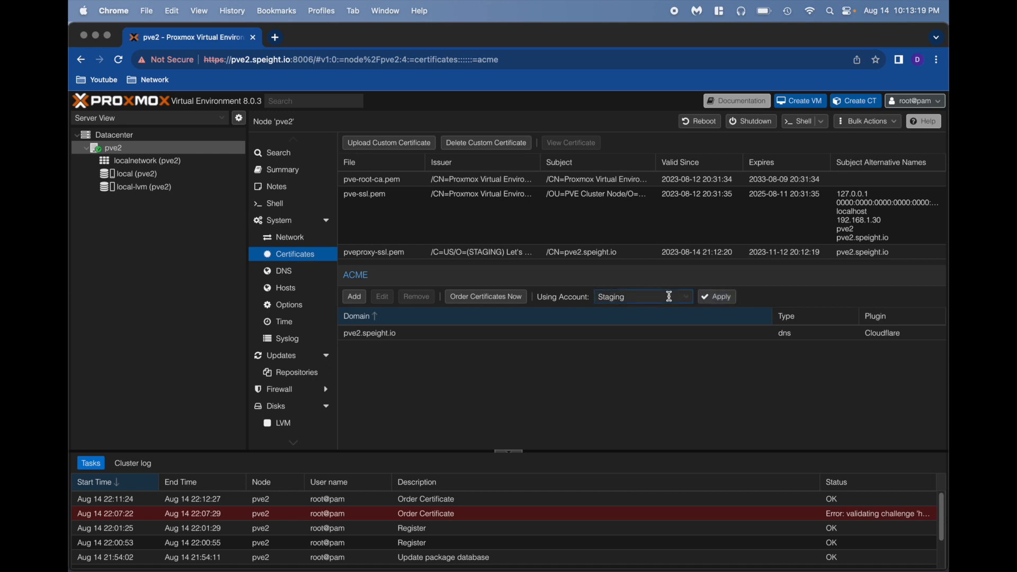
pyautogui.click(642, 296)
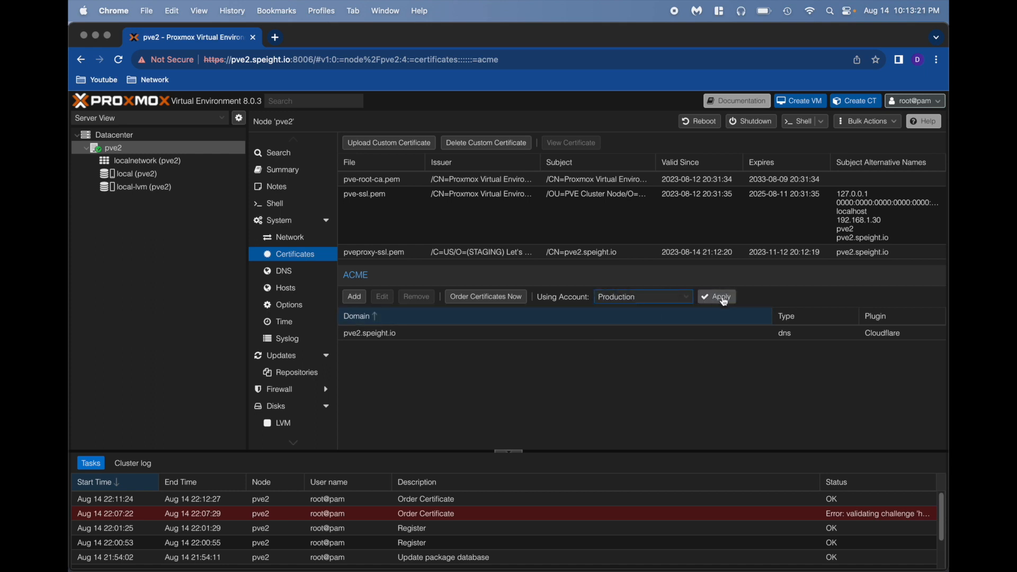
pyautogui.moveTo(734, 305)
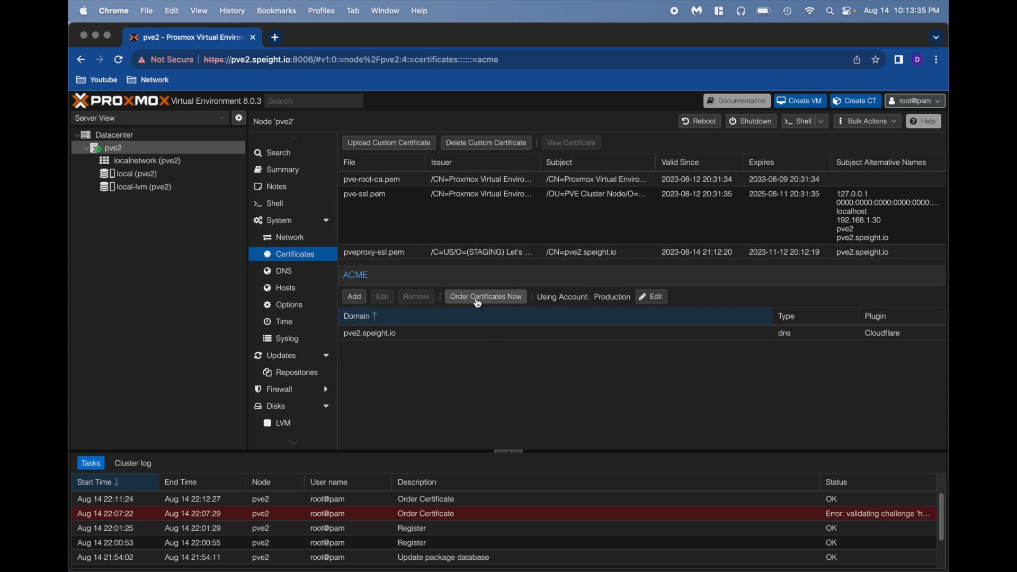
pyautogui.moveTo(508, 303)
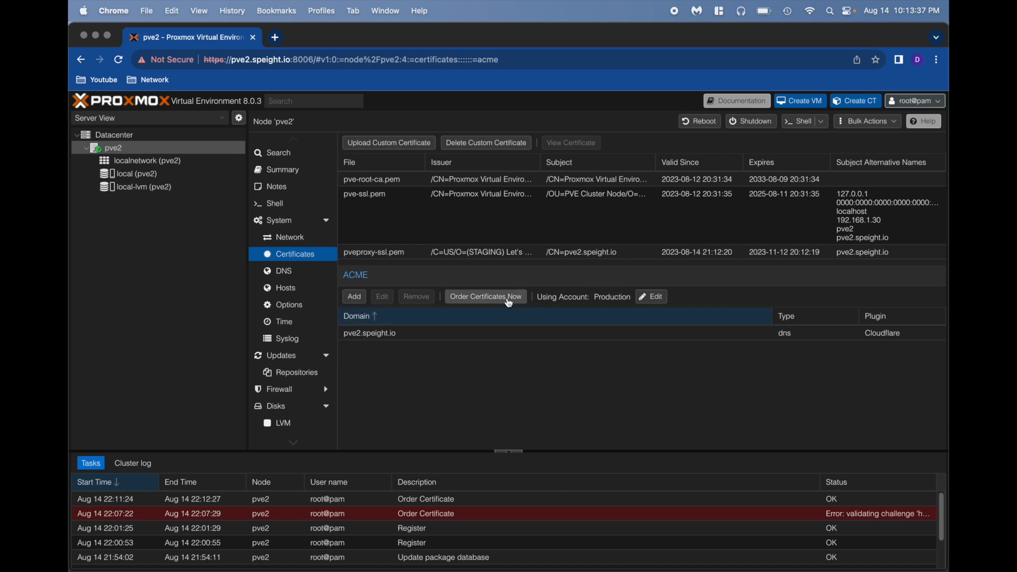
pyautogui.click(485, 297)
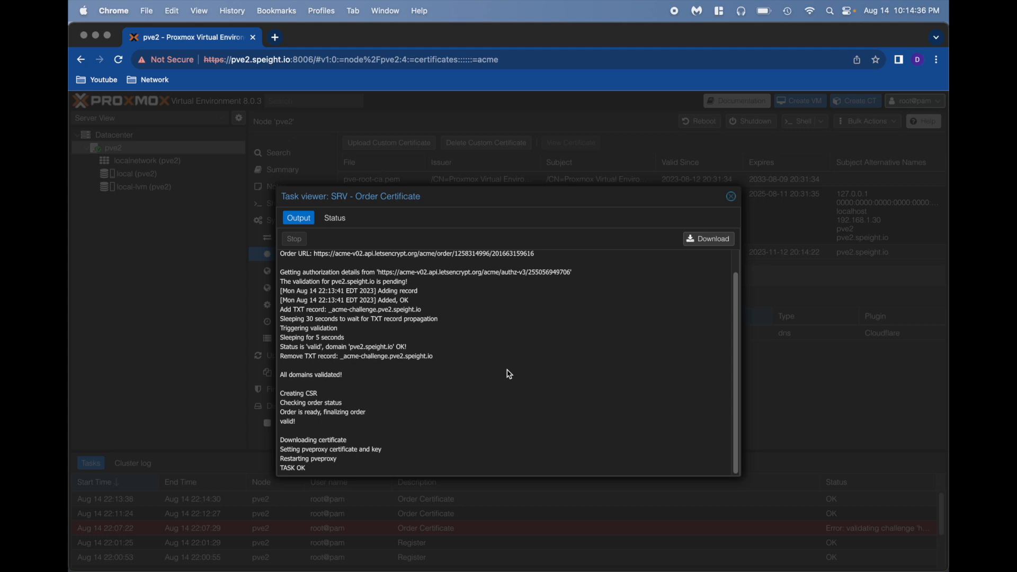
# Close the TASK OK order log and reload Proxmox in a new tab without warnings
pyautogui.click(731, 196)
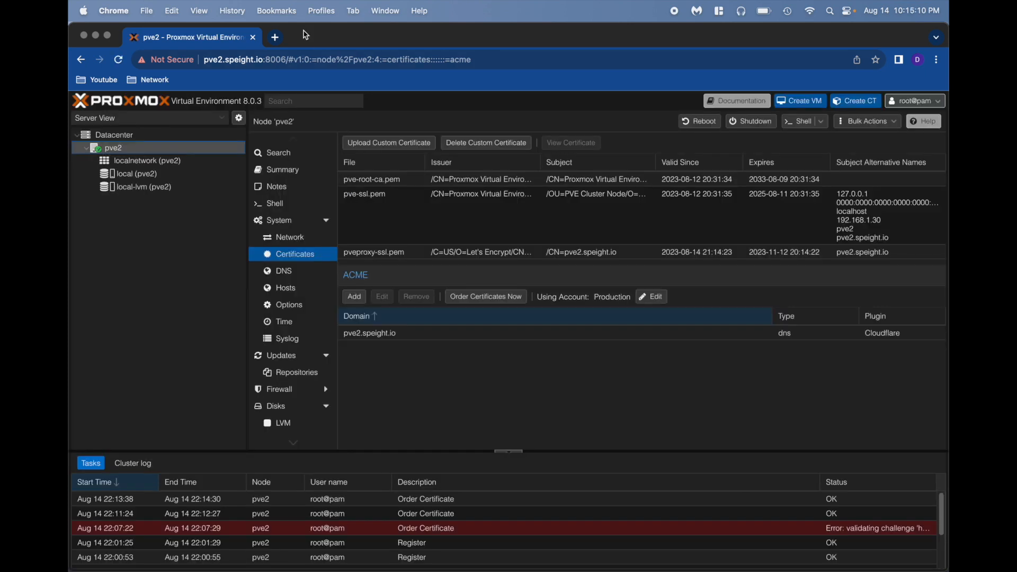
pyautogui.moveTo(252, 83)
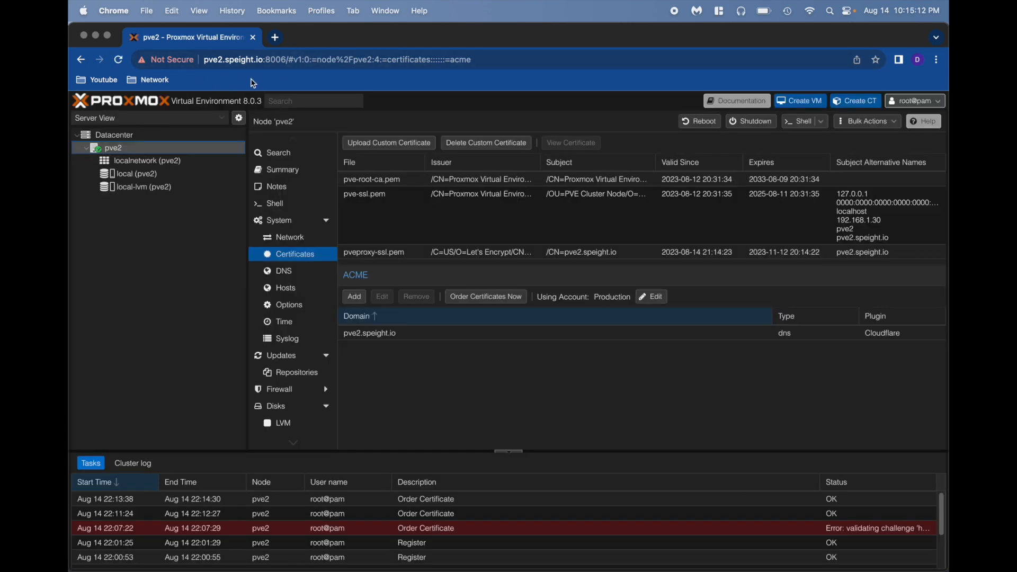
pyautogui.click(413, 37)
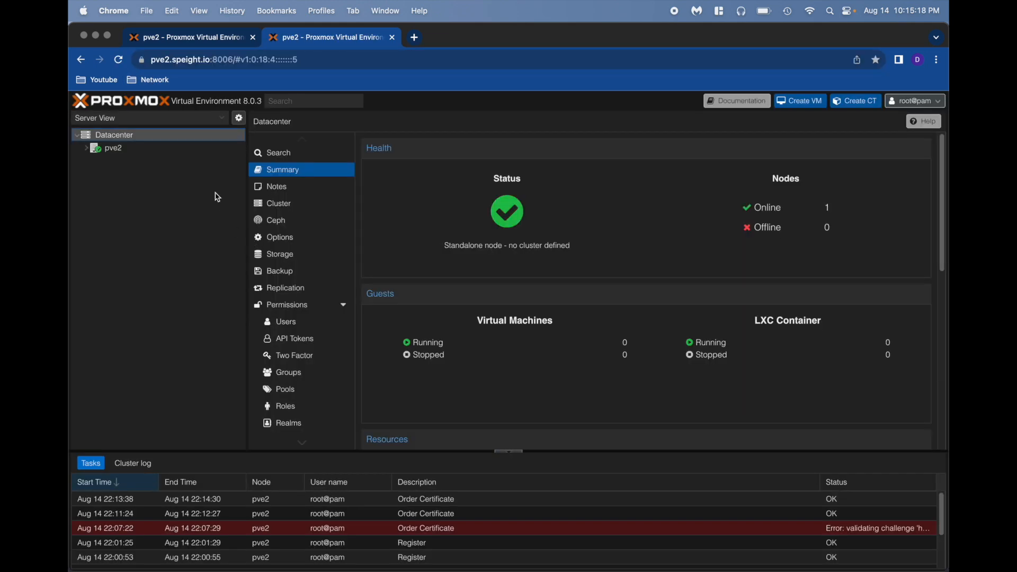
pyautogui.click(141, 59)
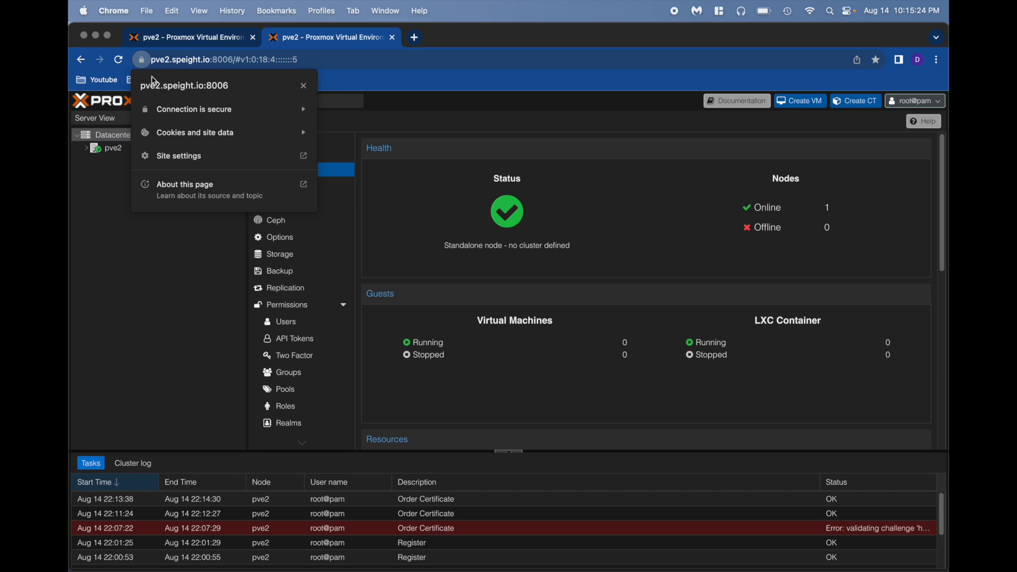
pyautogui.moveTo(141, 59)
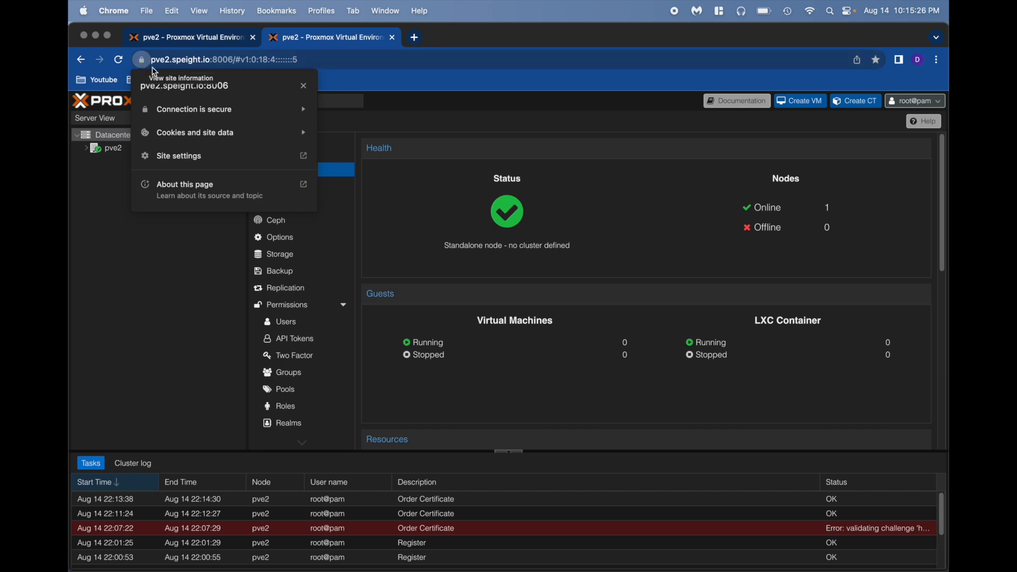
pyautogui.click(192, 109)
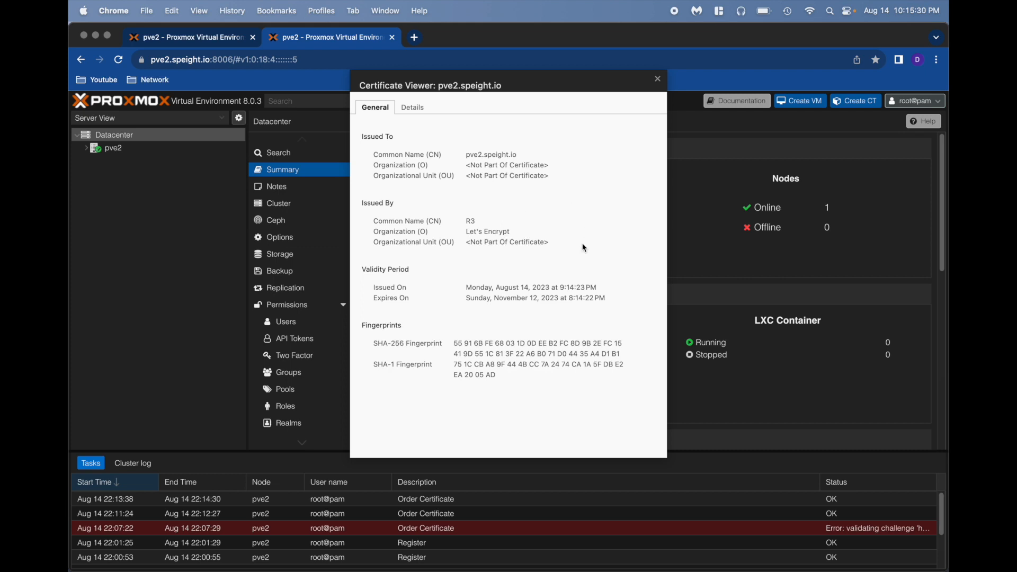
pyautogui.moveTo(650, 95)
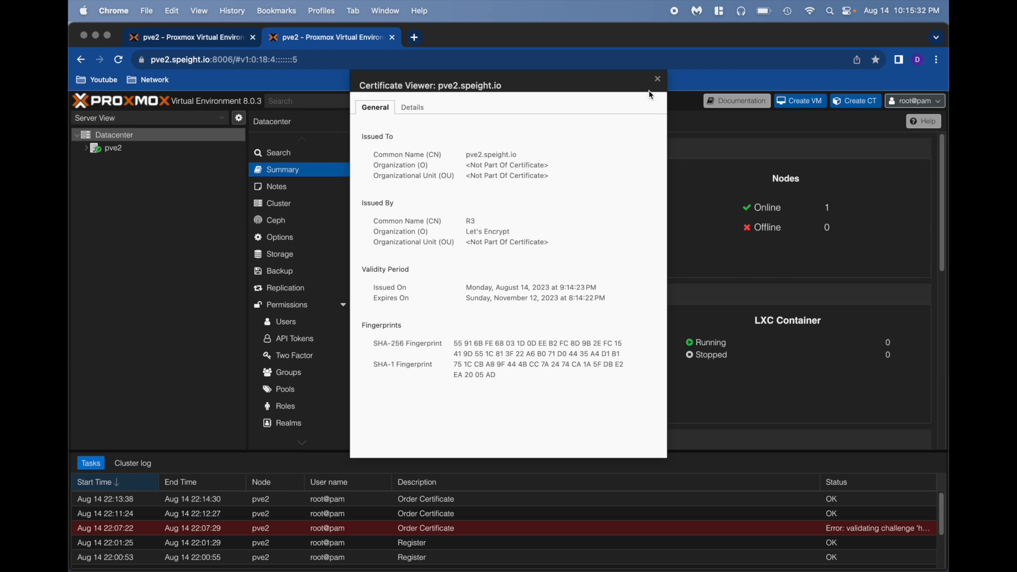
pyautogui.click(657, 78)
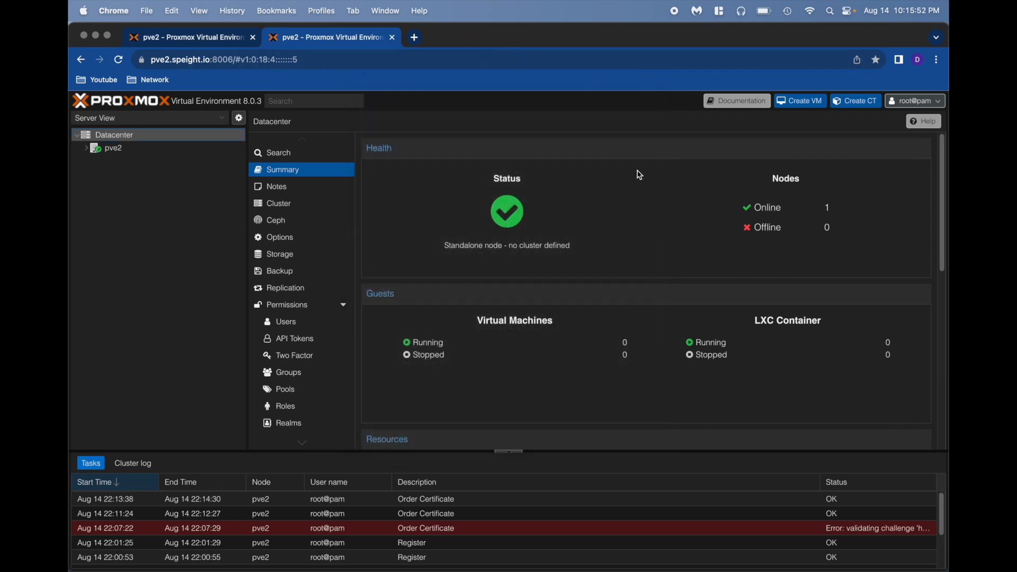